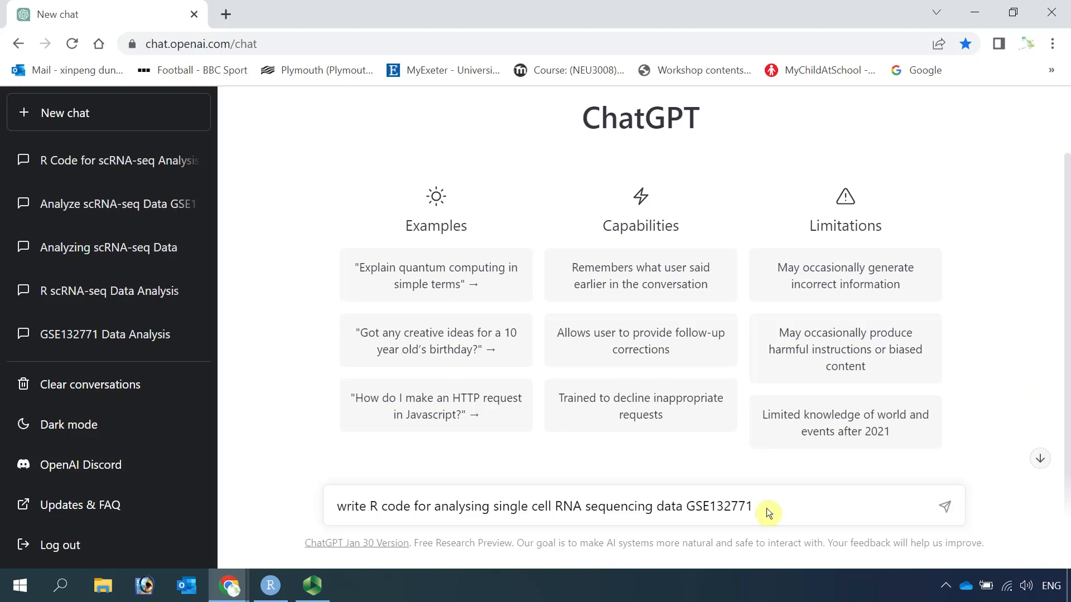
mouse_move(586, 103)
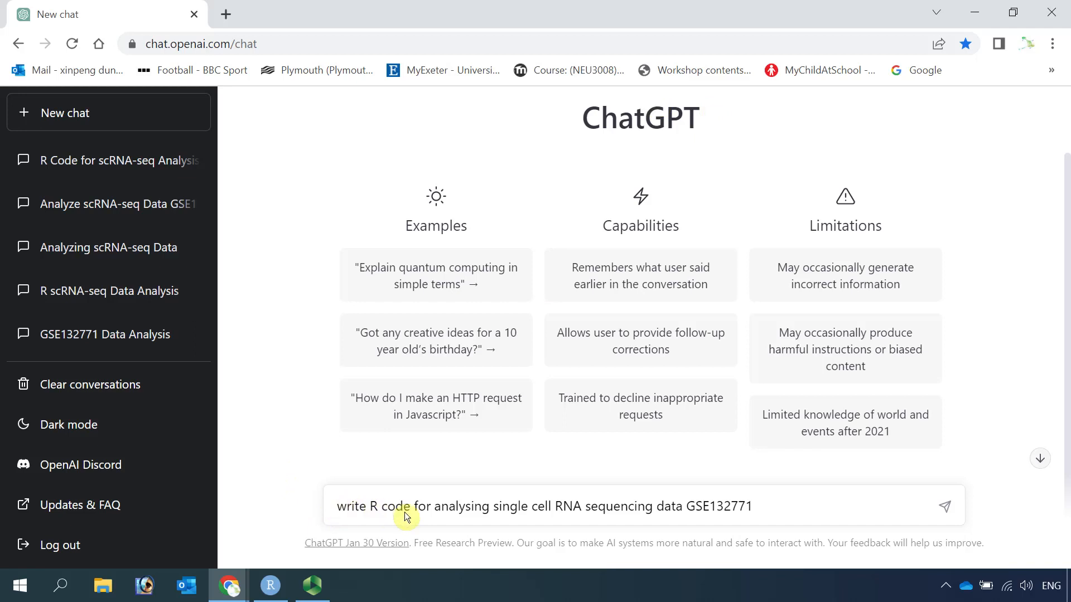
mouse_move(538, 514)
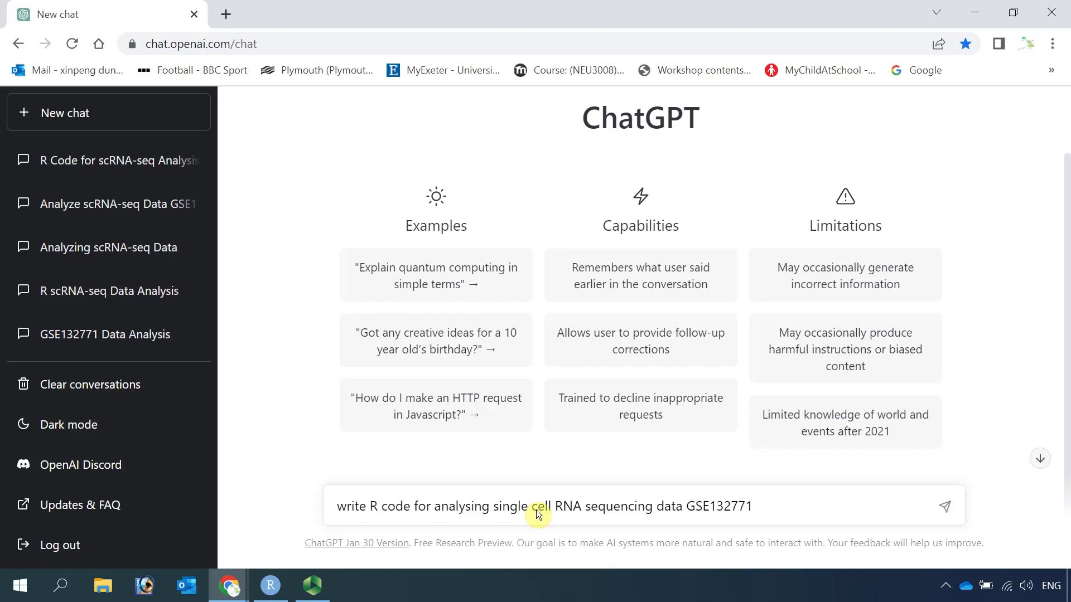
mouse_move(716, 510)
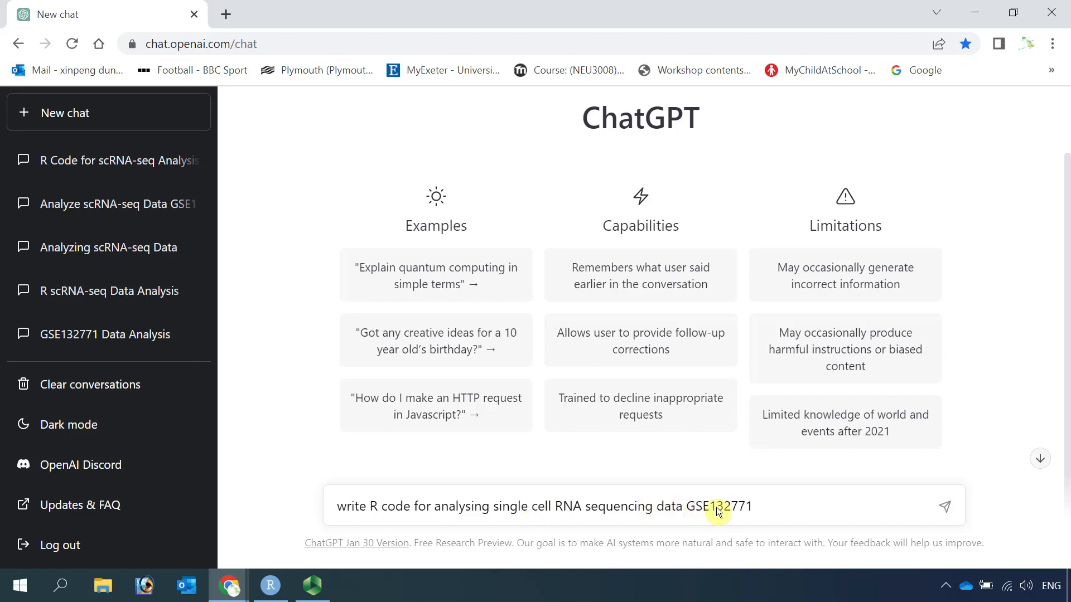
mouse_move(763, 514)
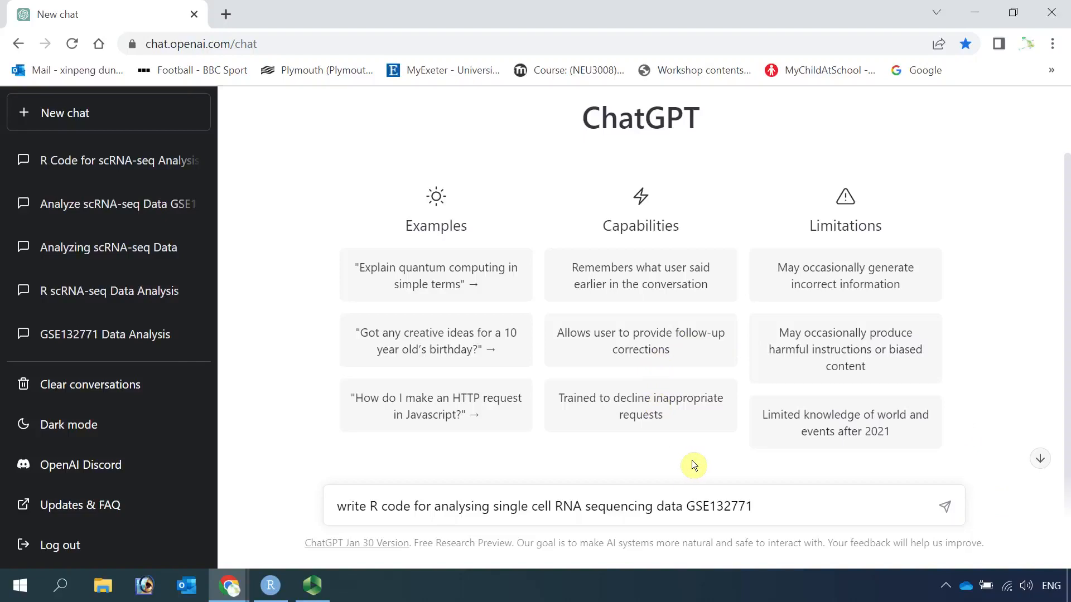
mouse_move(695, 466)
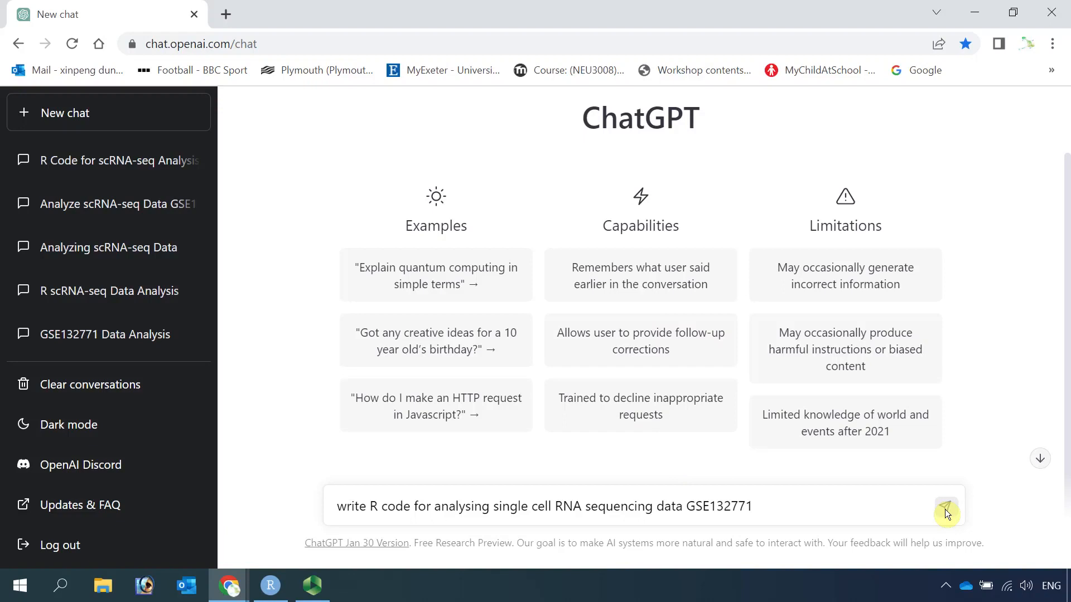
Step: Send the request for R code analysing GSE132771 and read down the finished Seurat answer
left_click(945, 510)
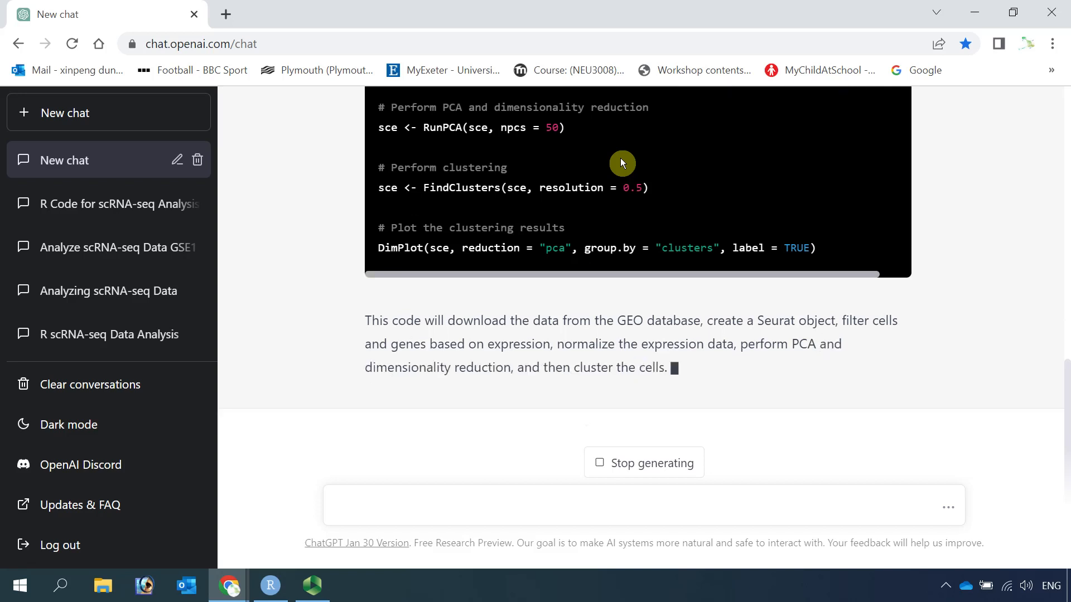
scroll("down", 3)
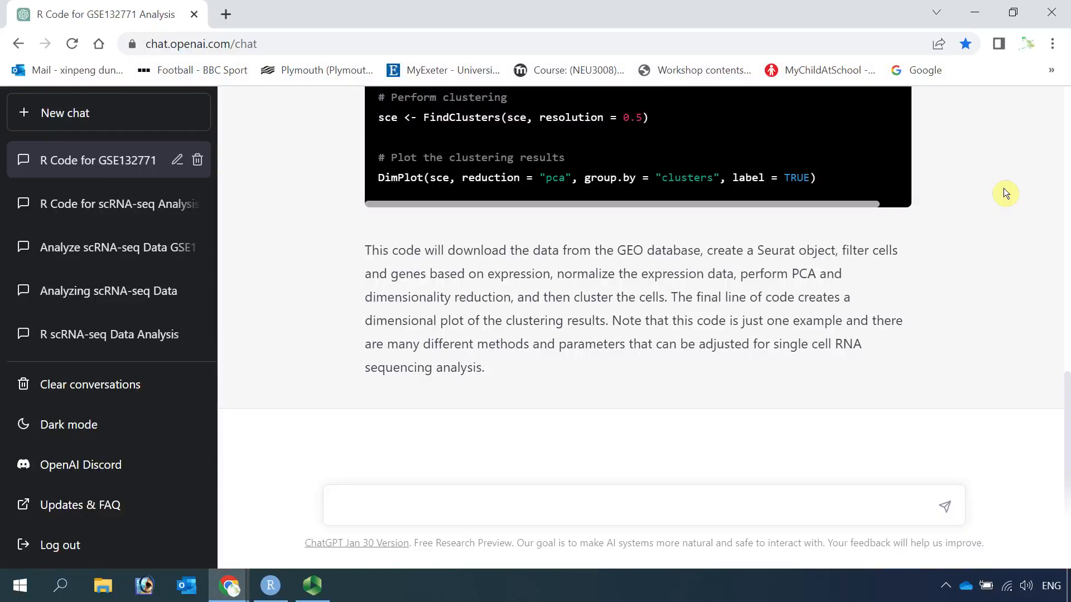
mouse_move(566, 271)
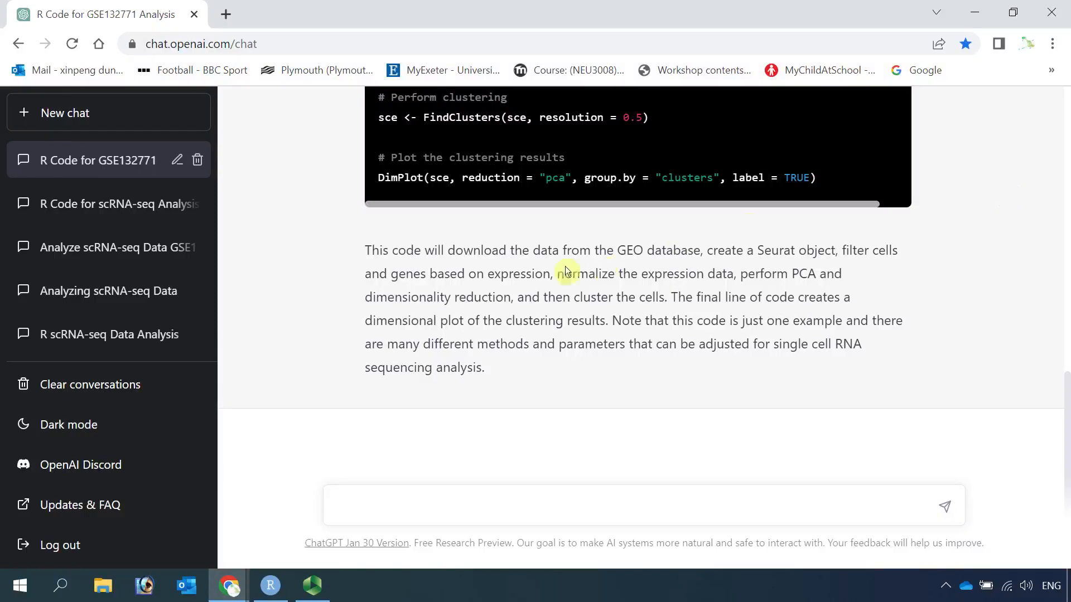
mouse_move(642, 358)
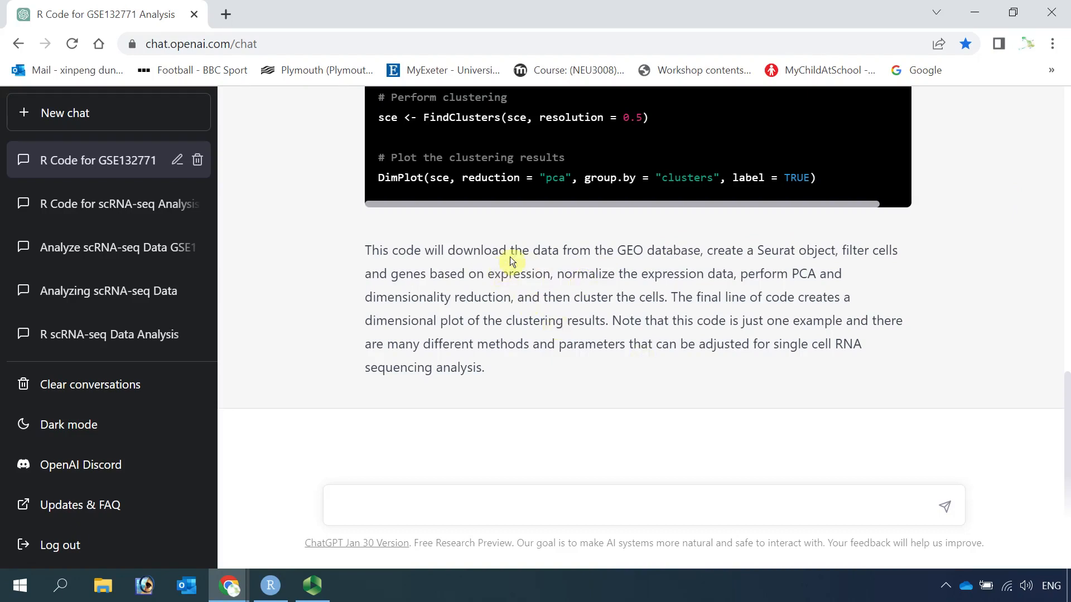
mouse_move(612, 251)
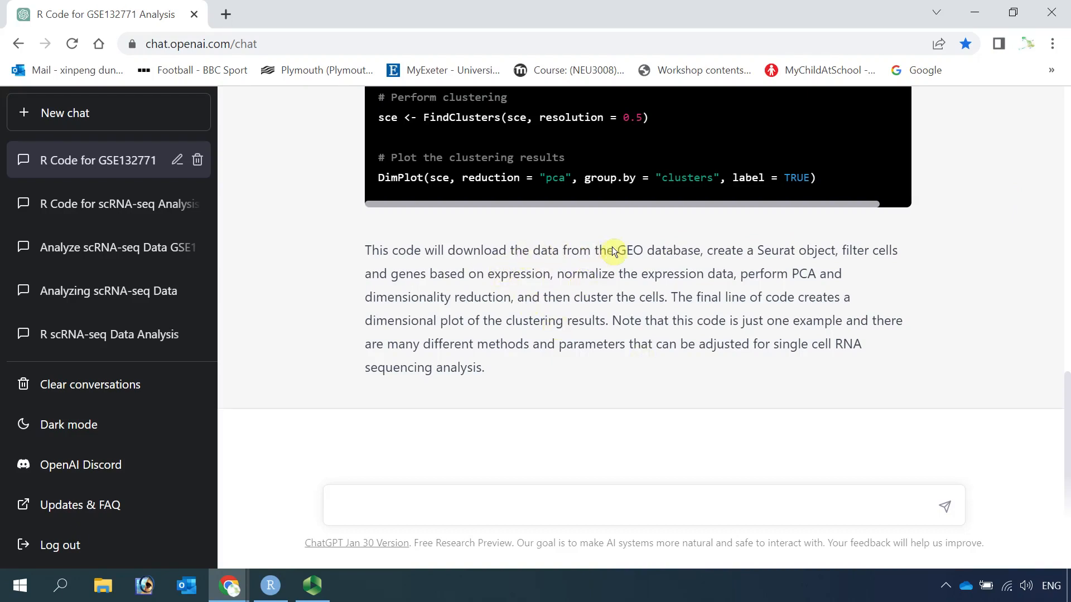
mouse_move(666, 252)
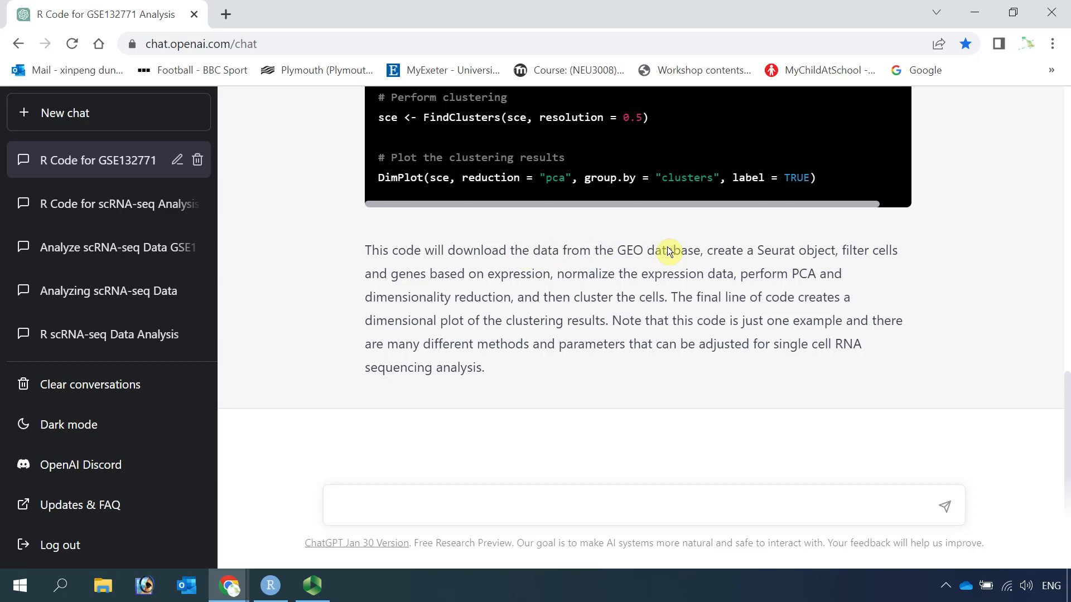
mouse_move(781, 258)
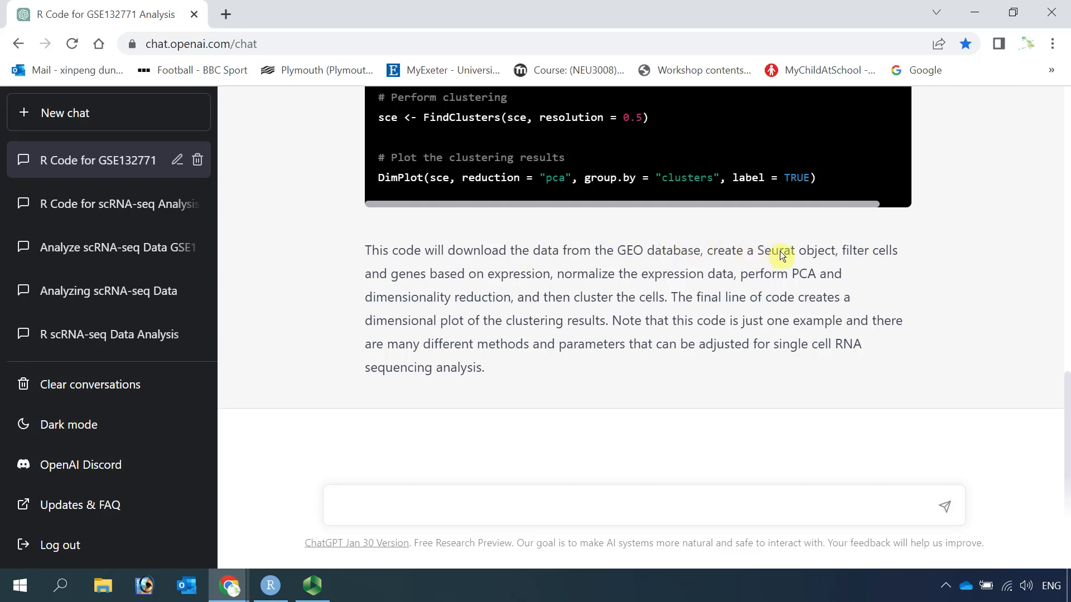
mouse_move(690, 263)
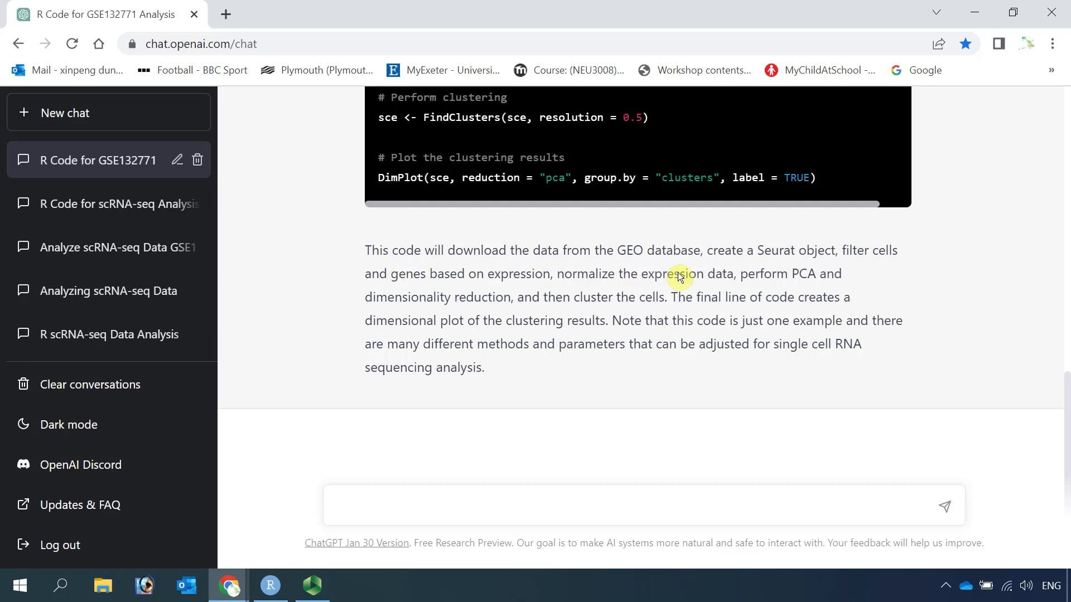
mouse_move(465, 303)
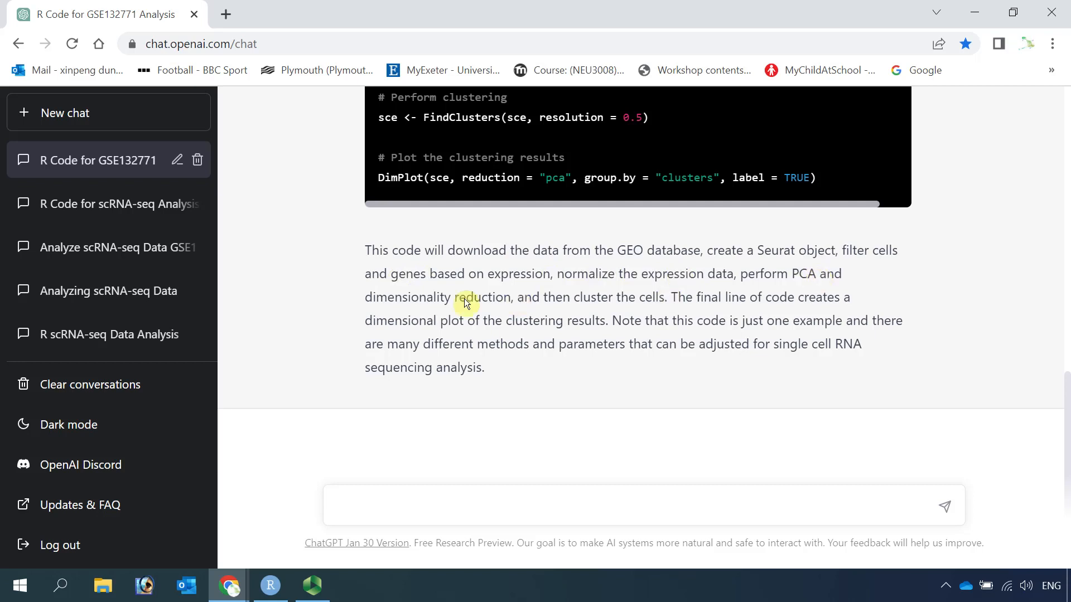
mouse_move(511, 302)
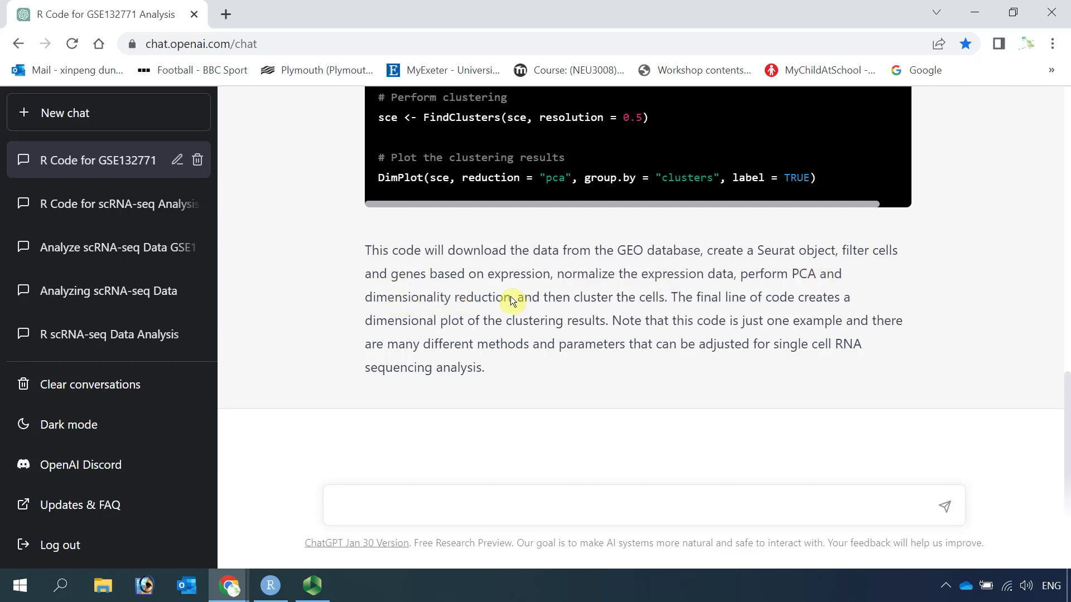
mouse_move(608, 306)
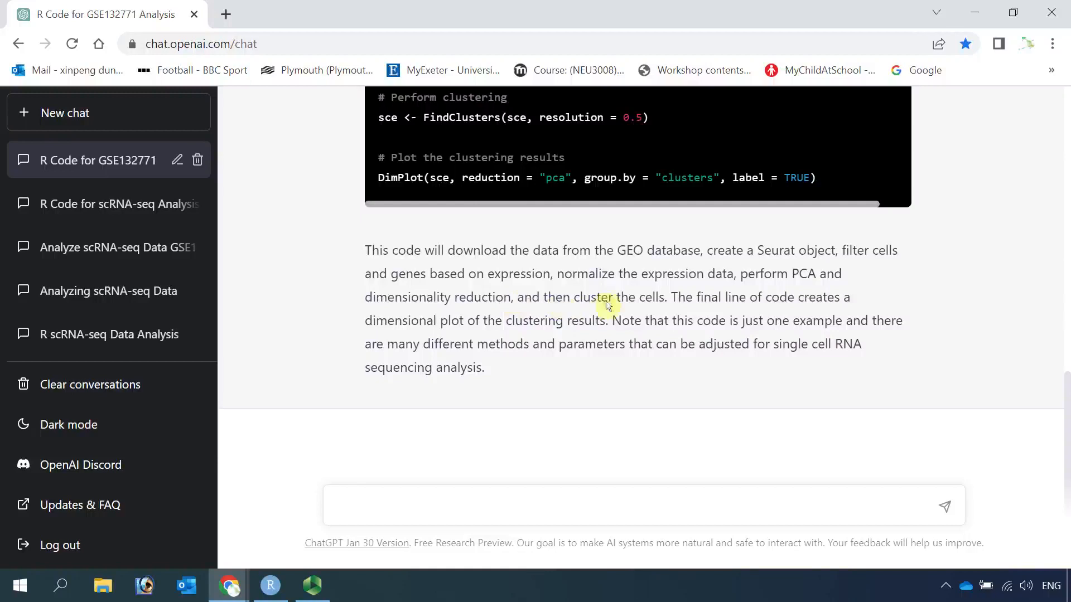
mouse_move(743, 304)
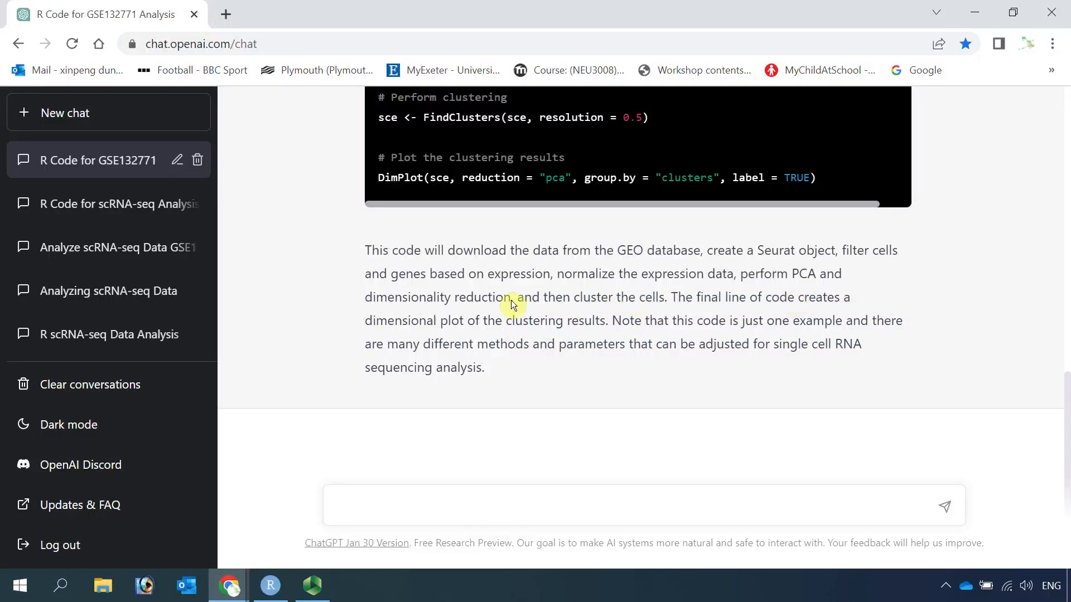
mouse_move(447, 332)
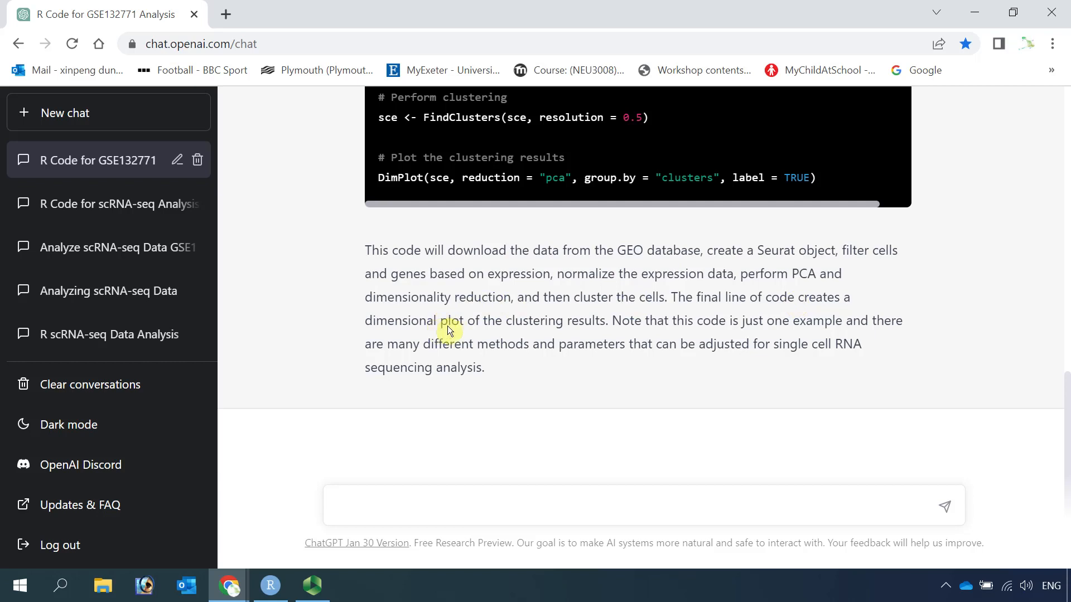
mouse_move(494, 324)
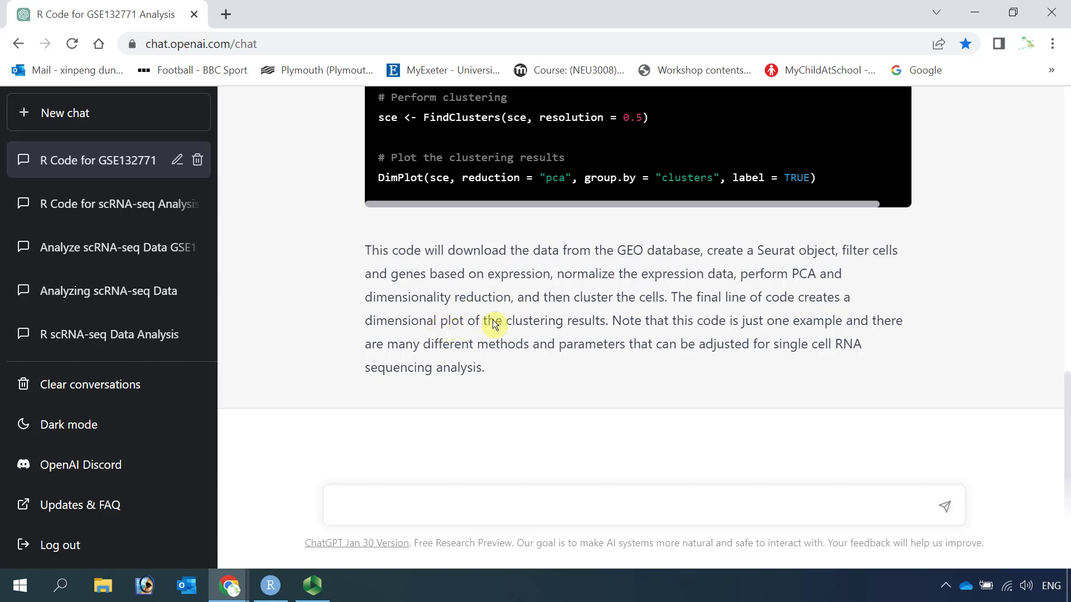
mouse_move(581, 327)
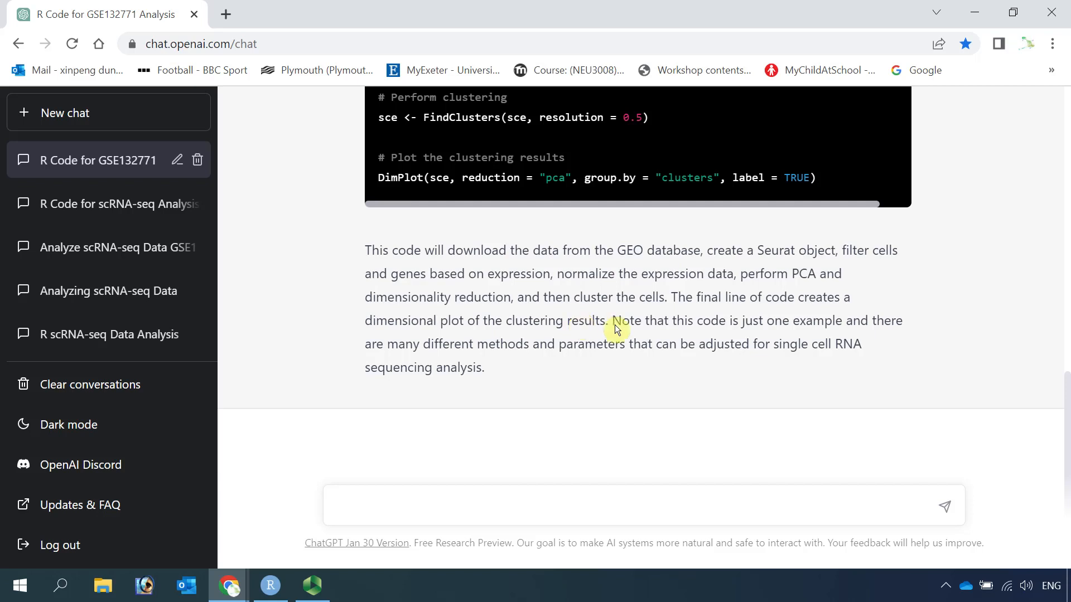
mouse_move(680, 330)
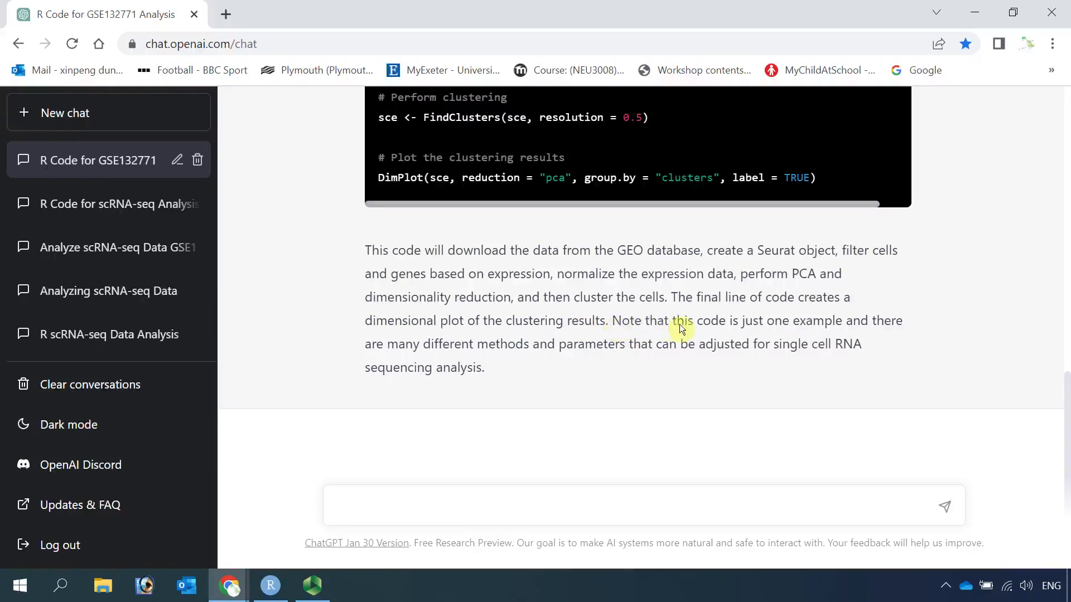
mouse_move(772, 332)
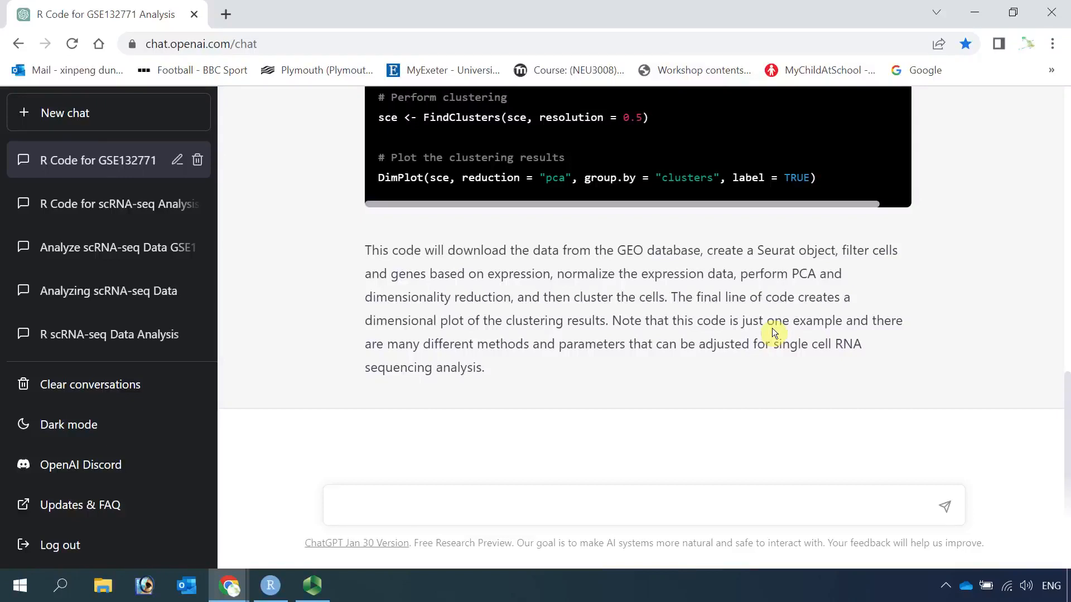
mouse_move(489, 348)
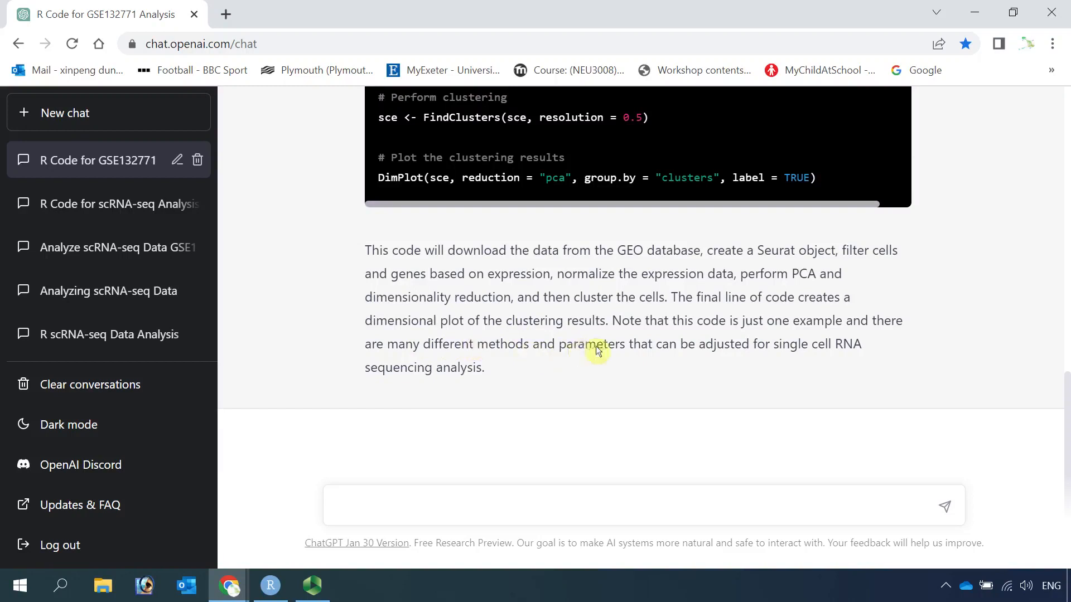
mouse_move(774, 348)
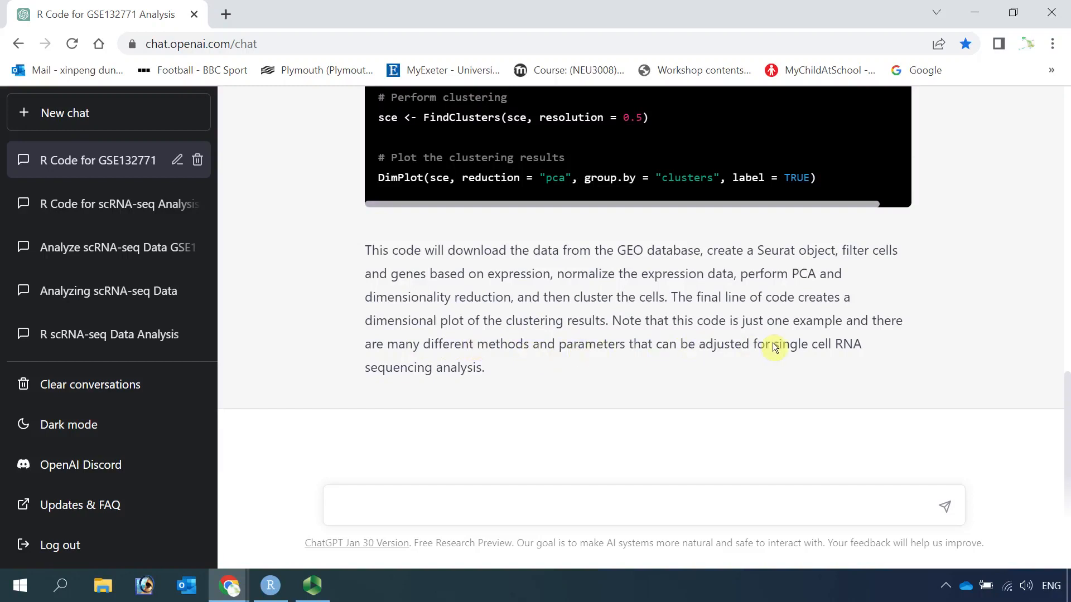
mouse_move(502, 361)
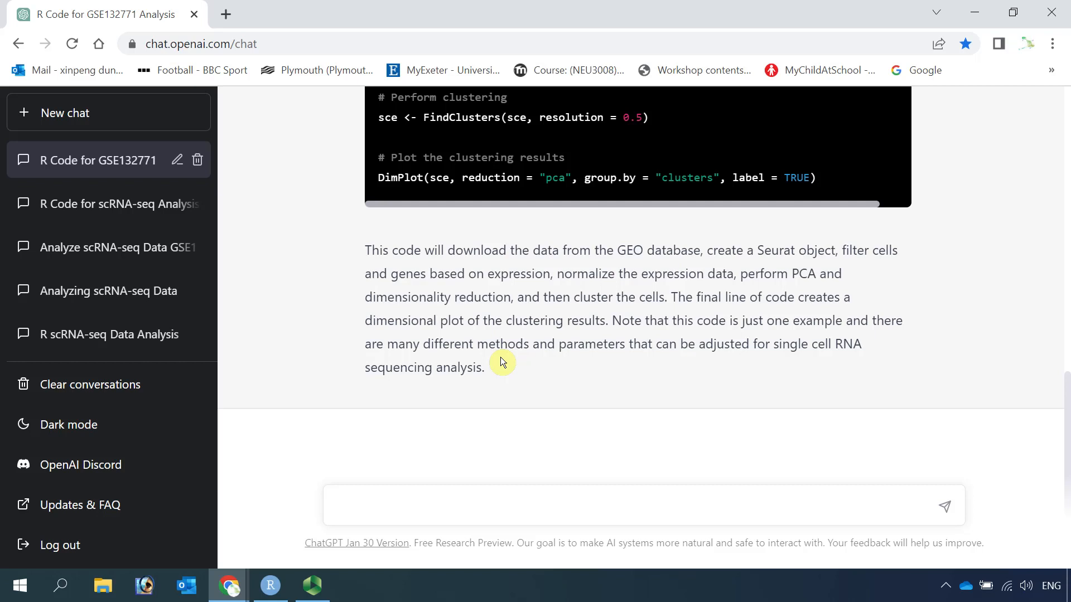
mouse_move(736, 306)
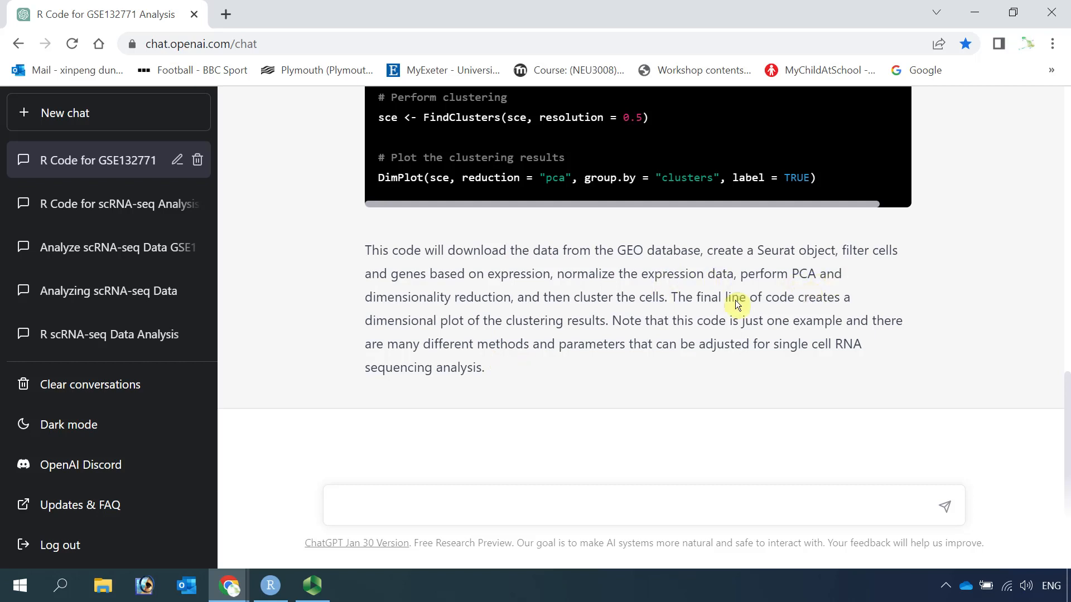
mouse_move(556, 332)
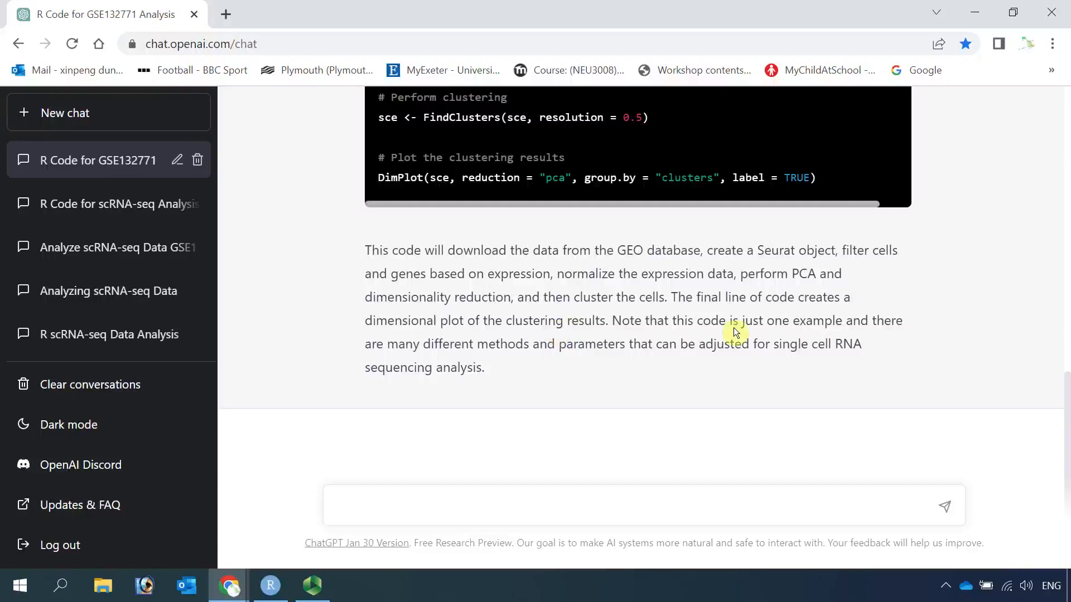
mouse_move(750, 338)
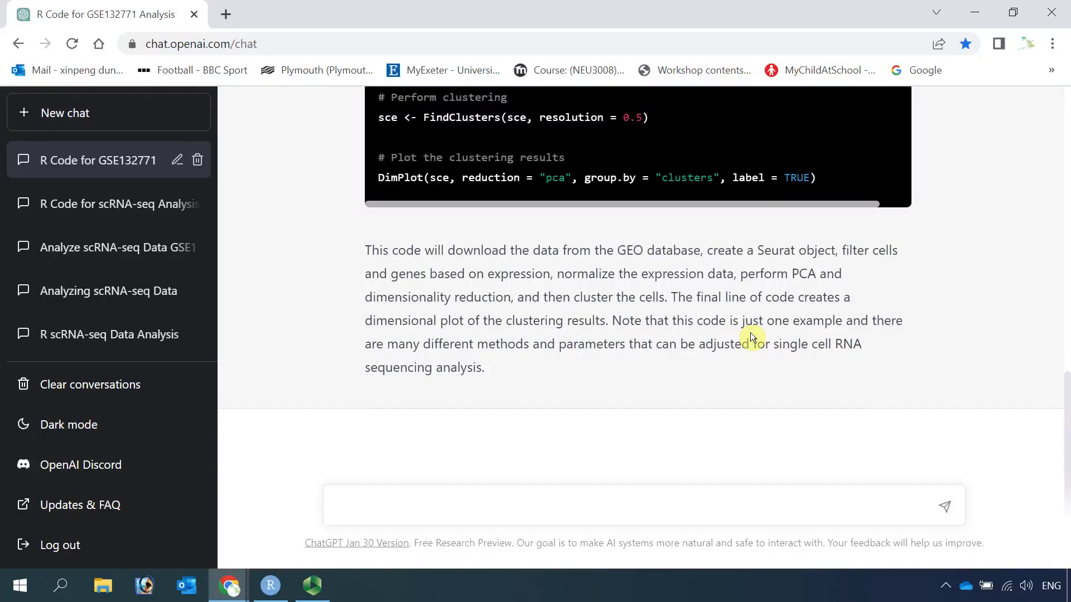
Step: Return to the top of the GSE132771 answer and copy the generated Seurat R code
scroll("up", 3)
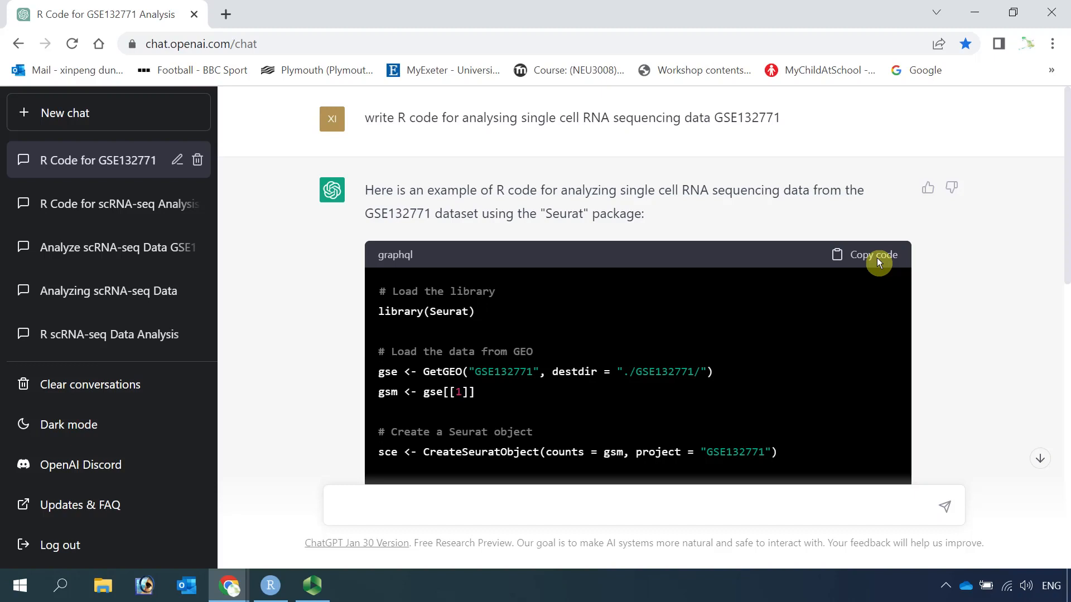
left_click(873, 255)
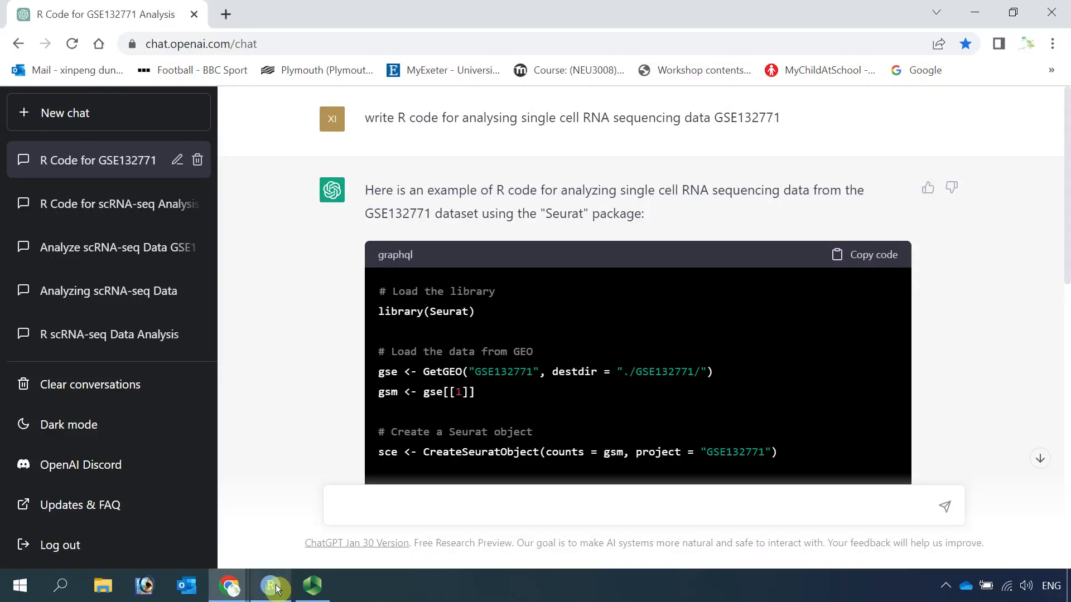
Step: Switch to ChatGPT.R in RStudio and review it from library(Seurat) down to the DimPlot line
left_click(270, 586)
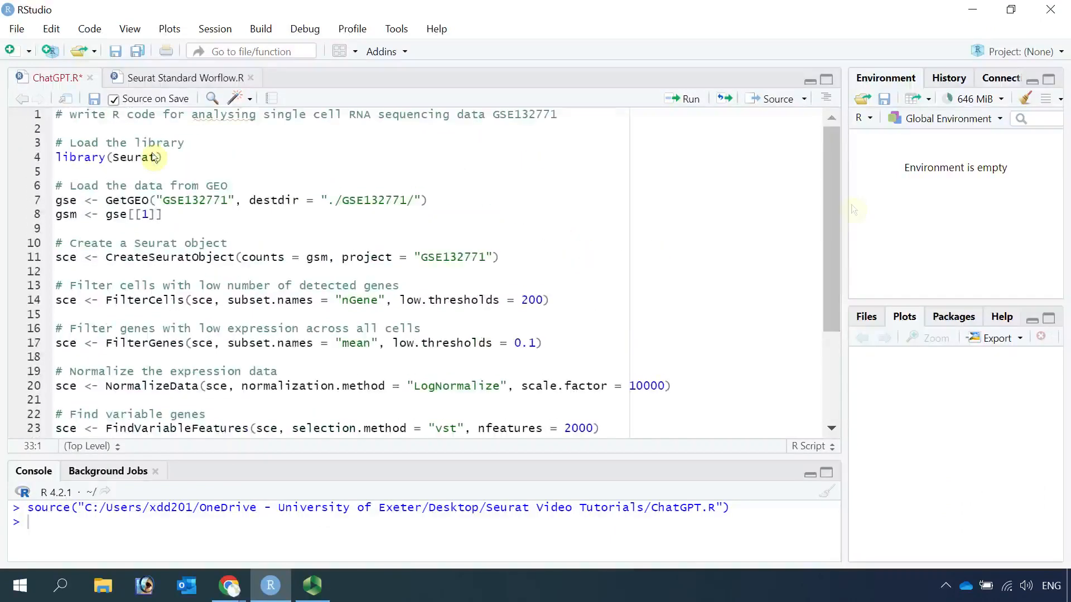
mouse_move(195, 151)
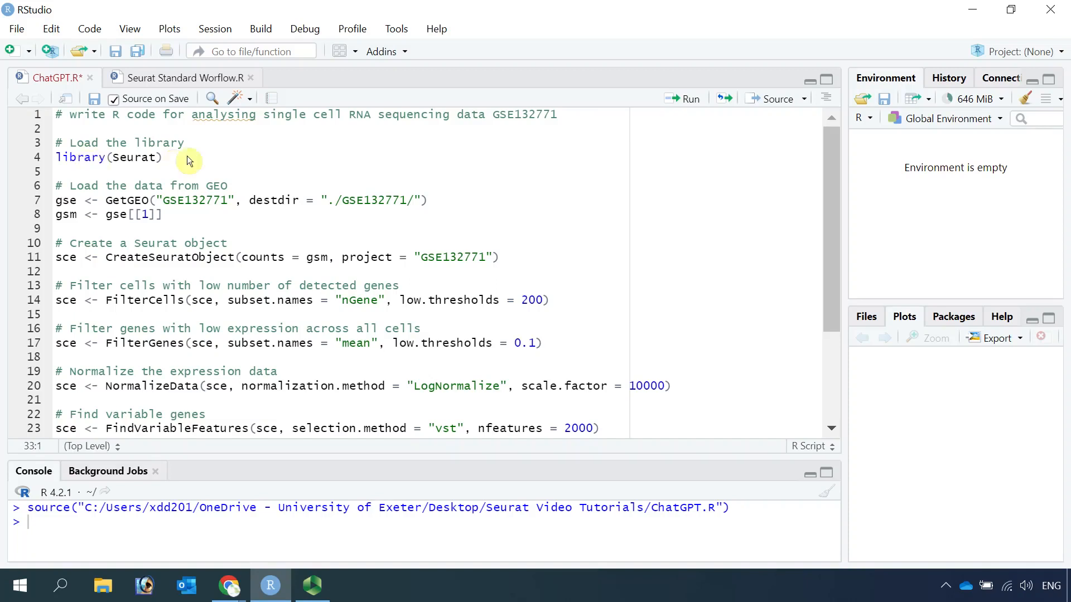
mouse_move(84, 163)
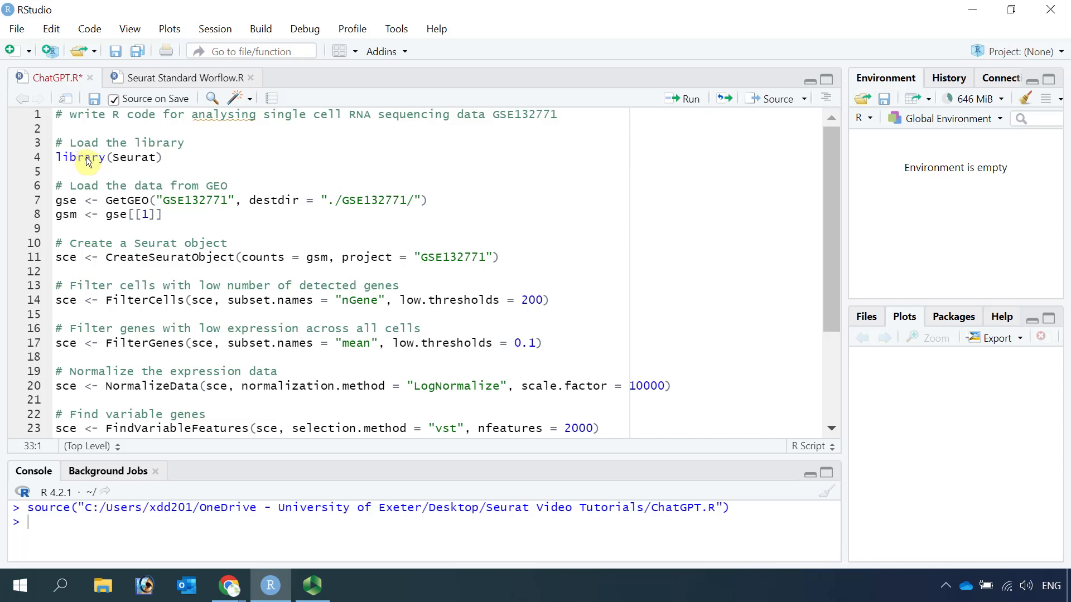
mouse_move(177, 168)
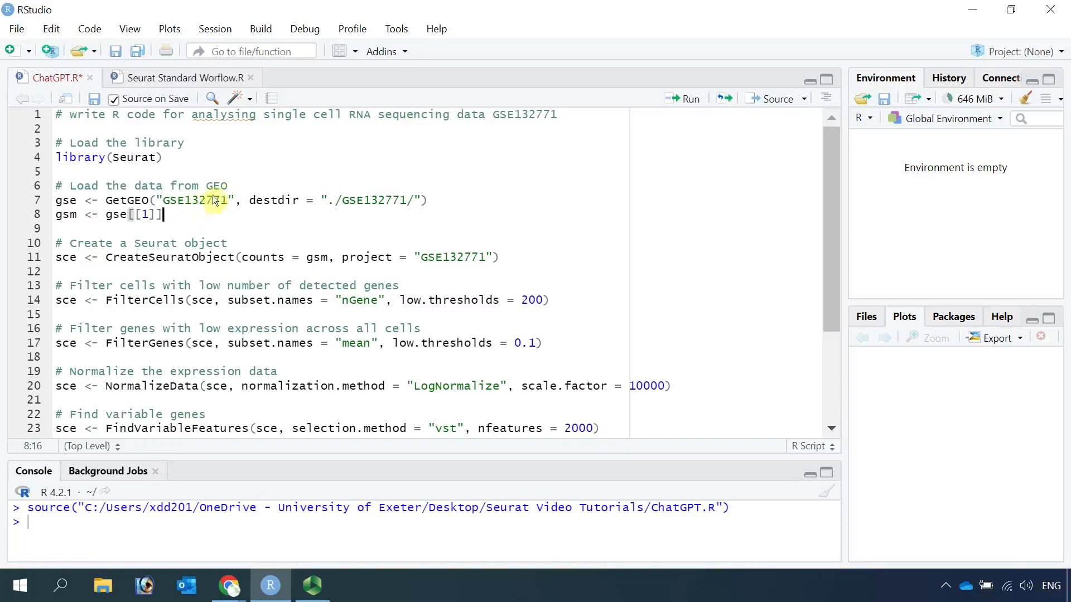
mouse_move(247, 223)
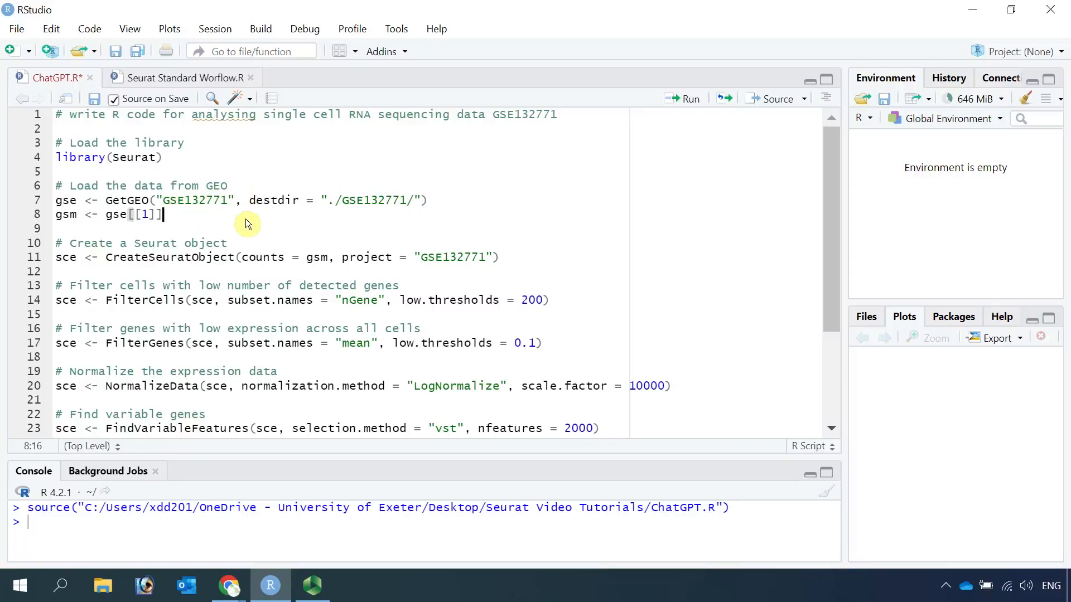
mouse_move(361, 211)
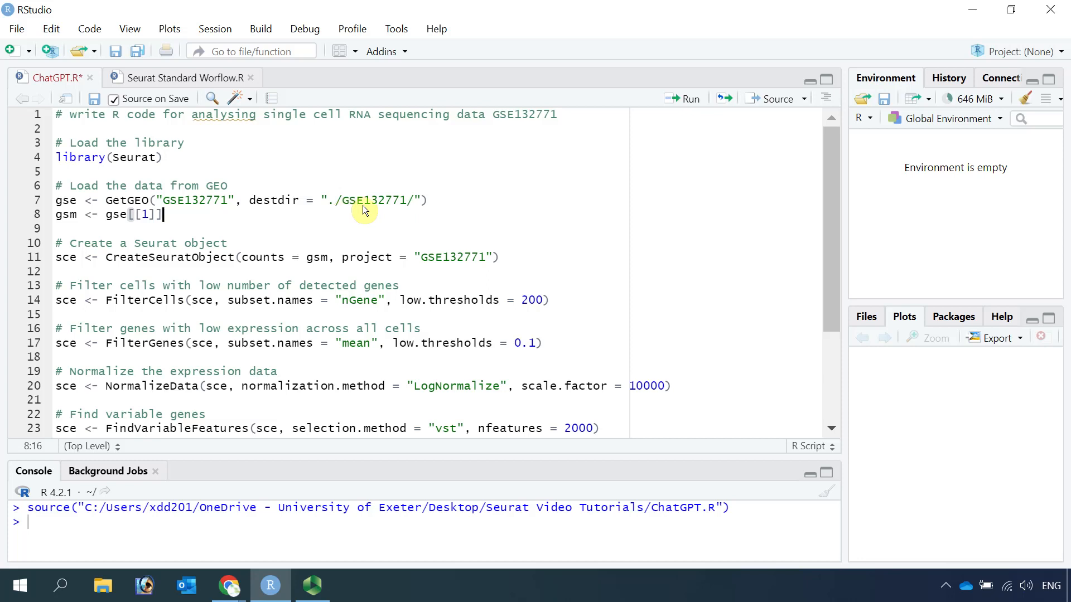
mouse_move(355, 211)
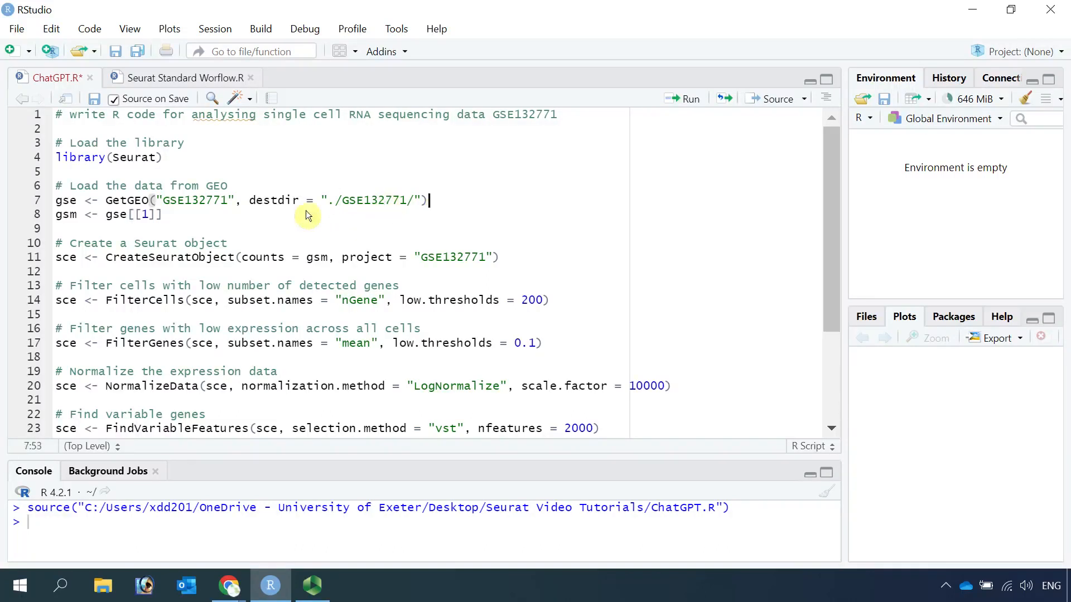
mouse_move(225, 248)
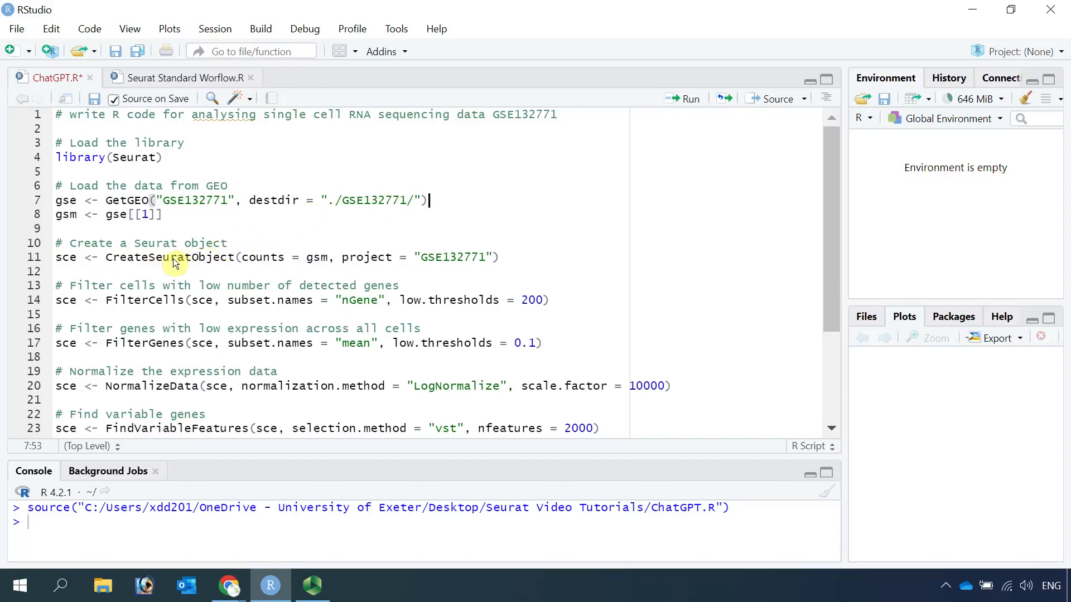
mouse_move(534, 263)
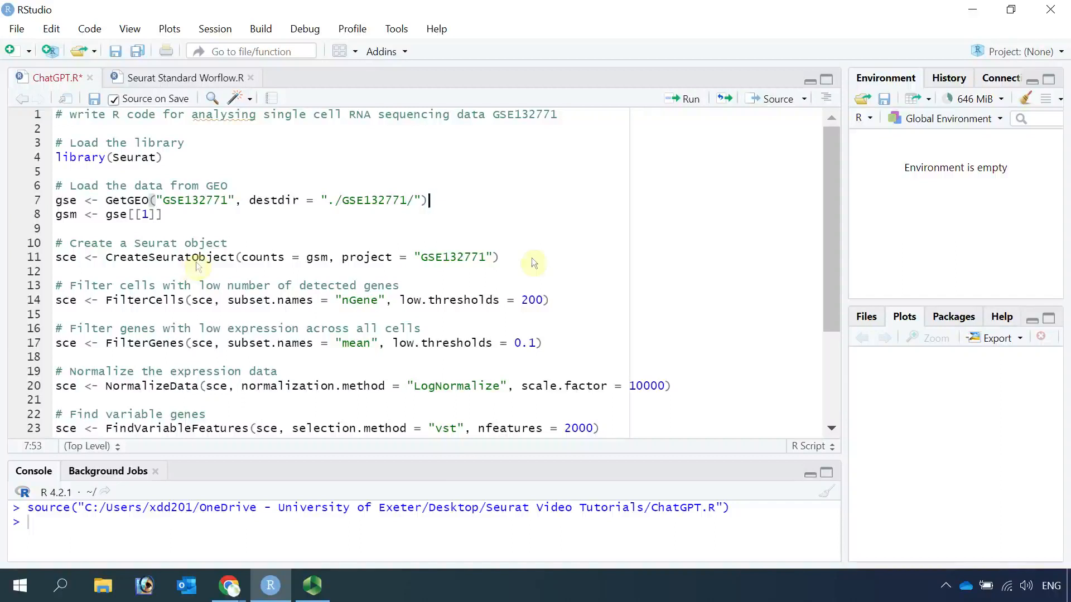
mouse_move(237, 189)
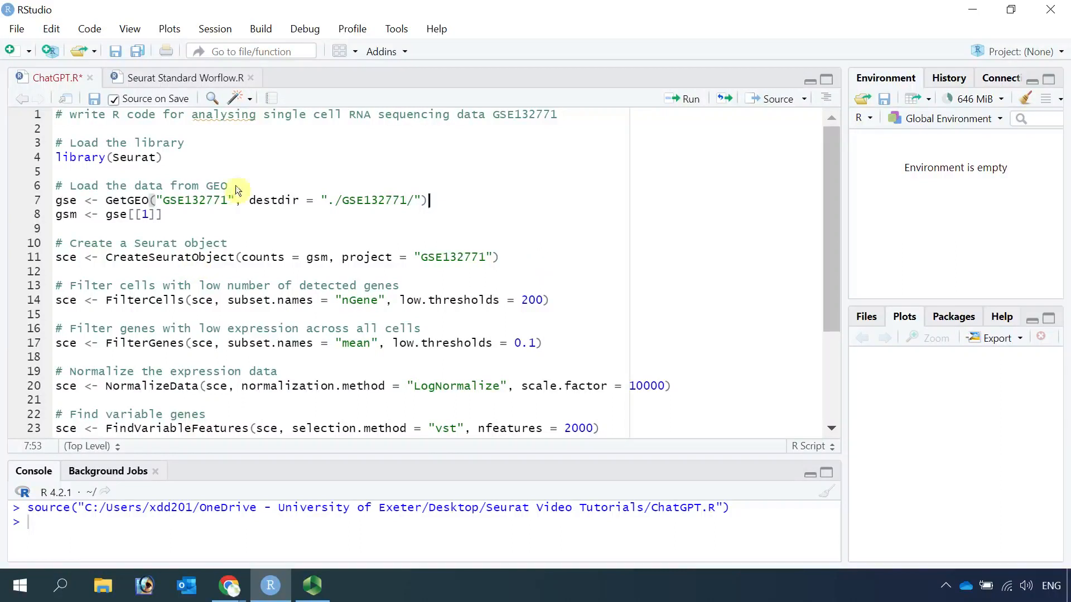
mouse_move(178, 232)
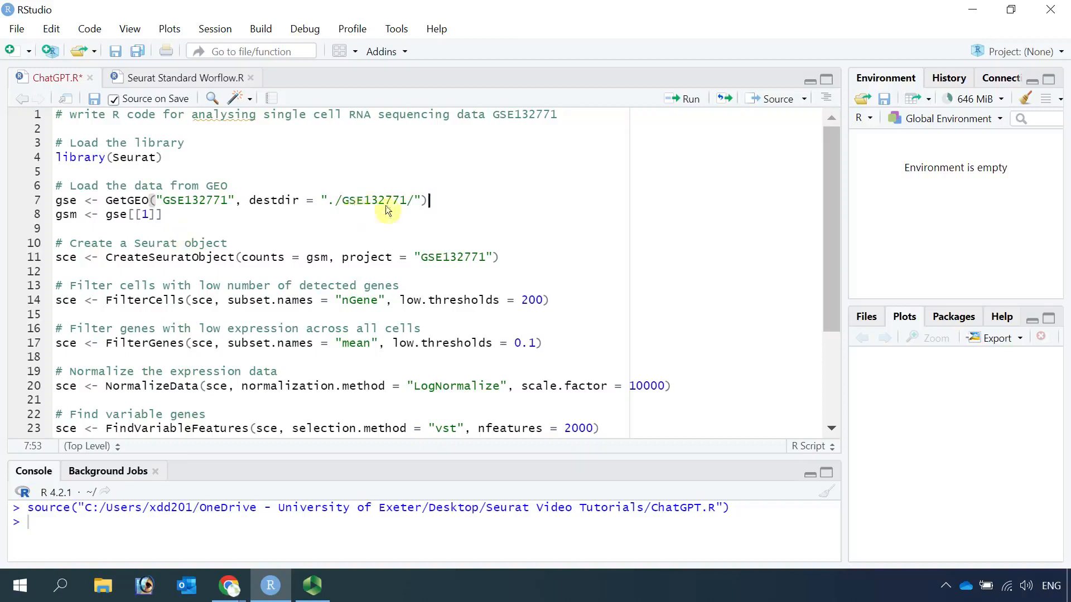
mouse_move(226, 235)
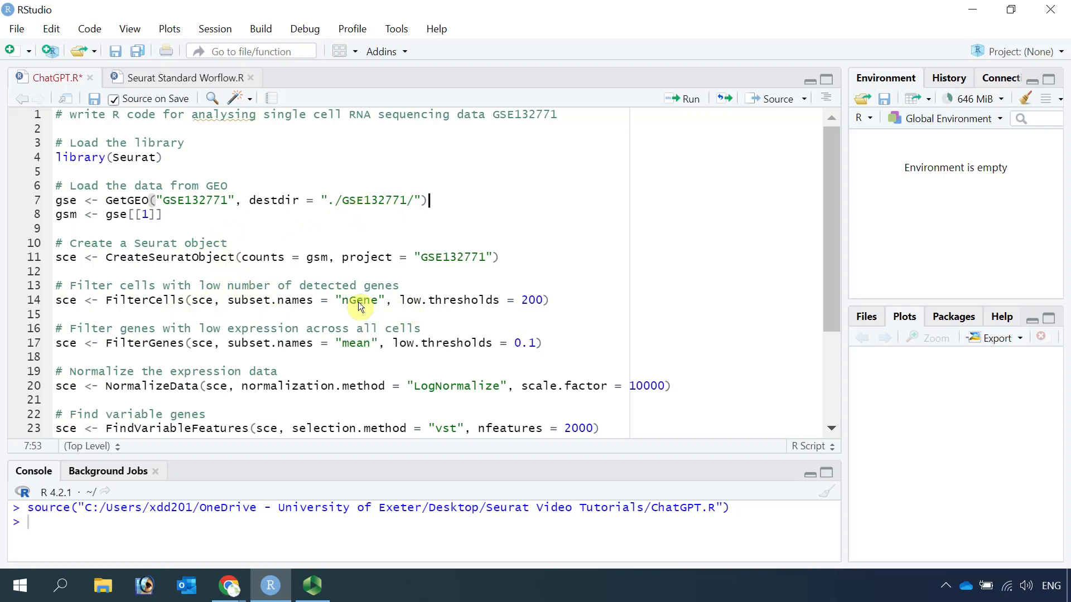
mouse_move(358, 342)
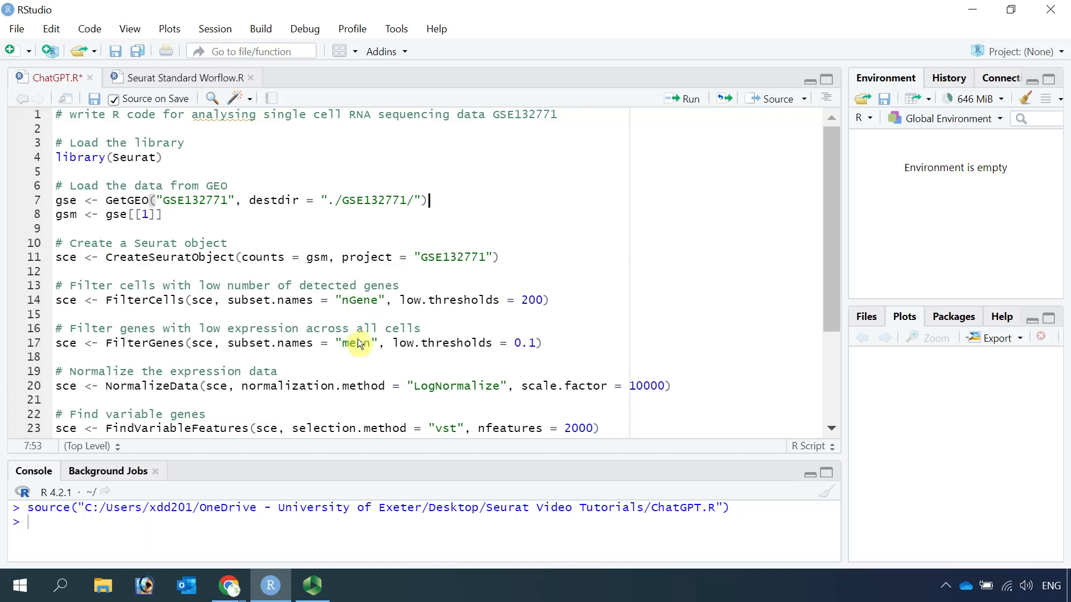
mouse_move(363, 342)
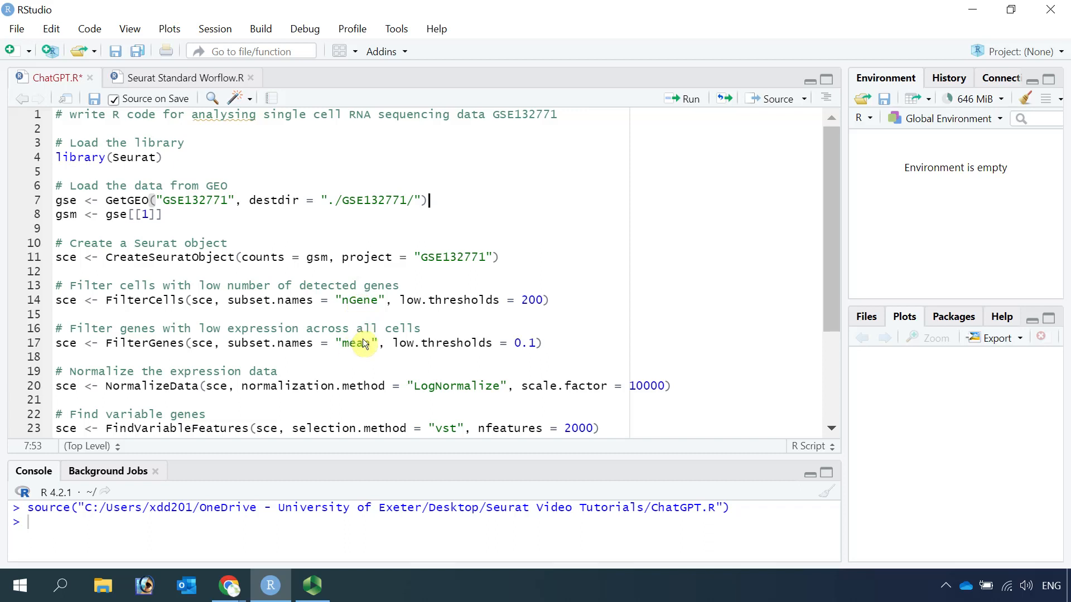
mouse_move(366, 319)
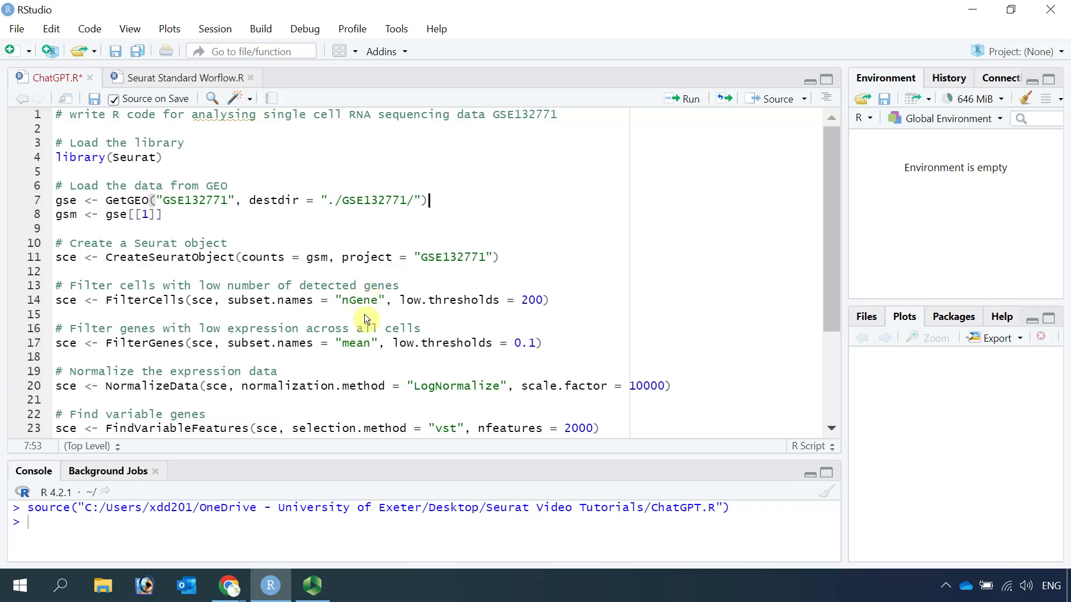
mouse_move(362, 331)
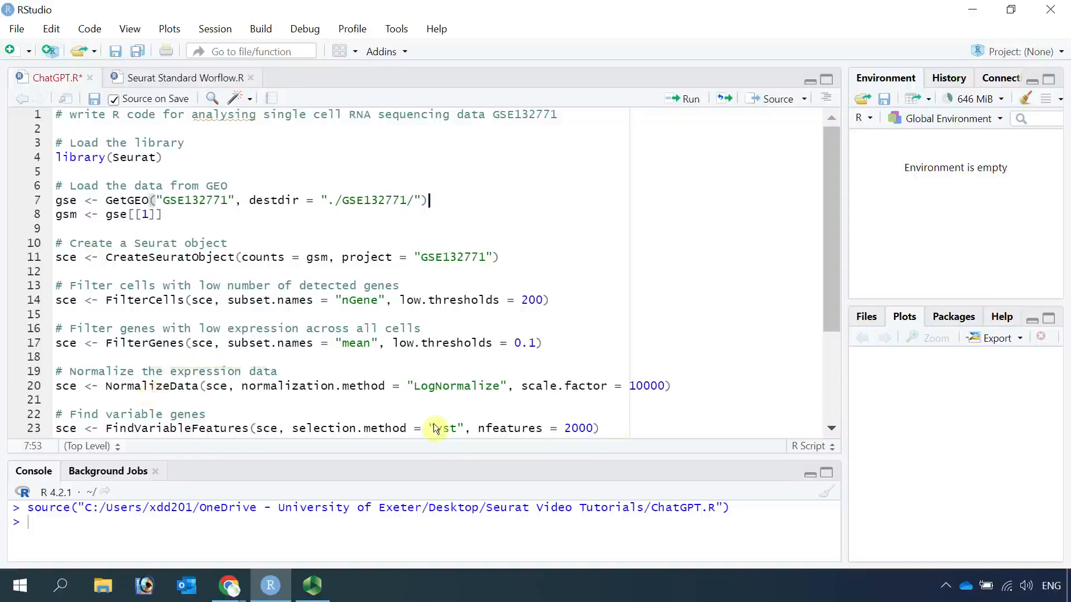
scroll("down", 3)
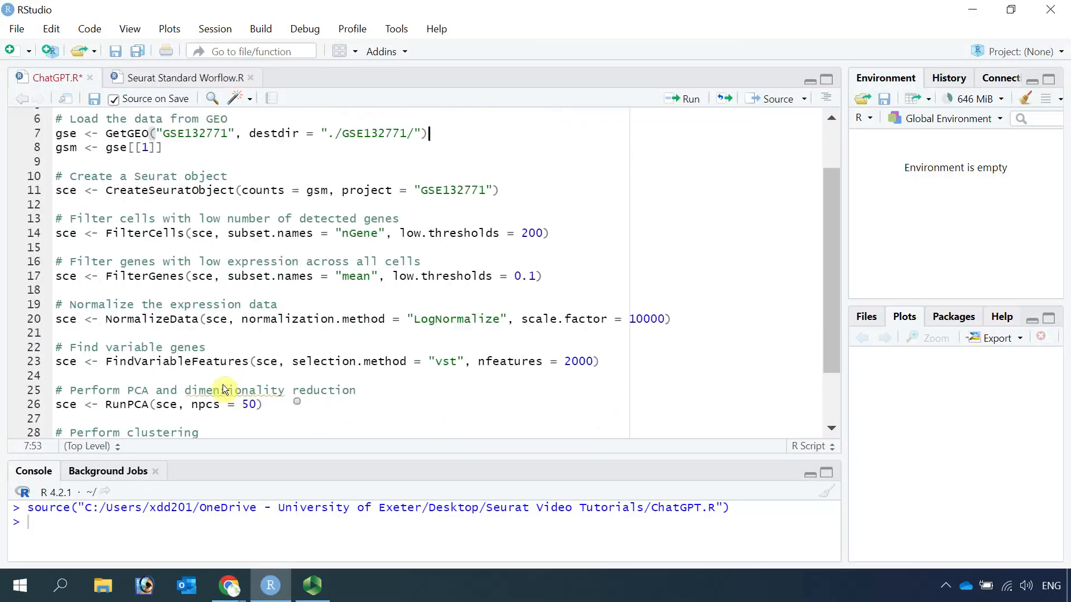
mouse_move(154, 370)
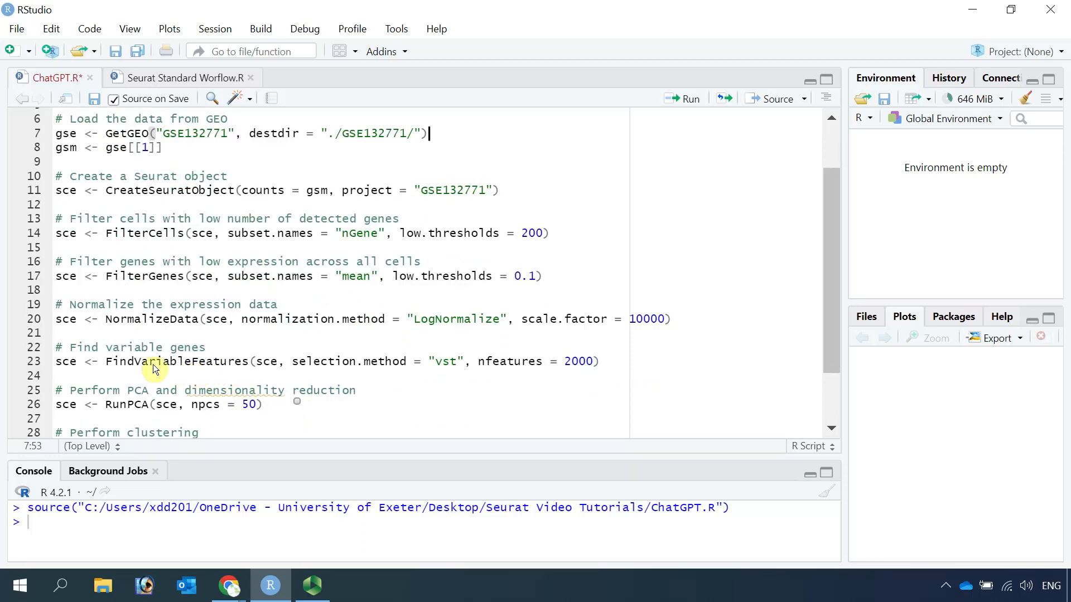
mouse_move(164, 366)
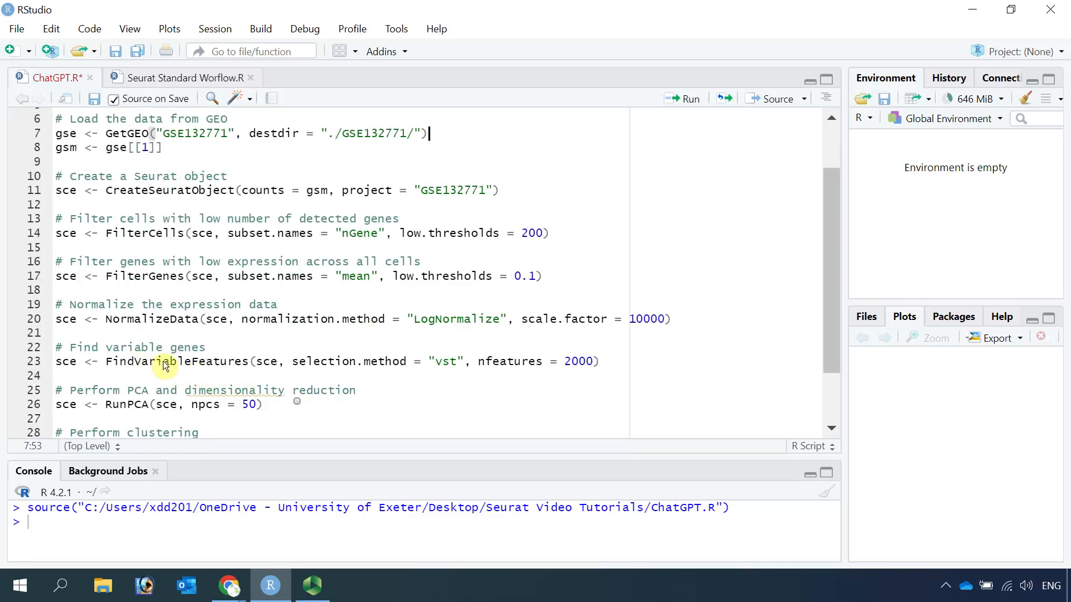
mouse_move(157, 404)
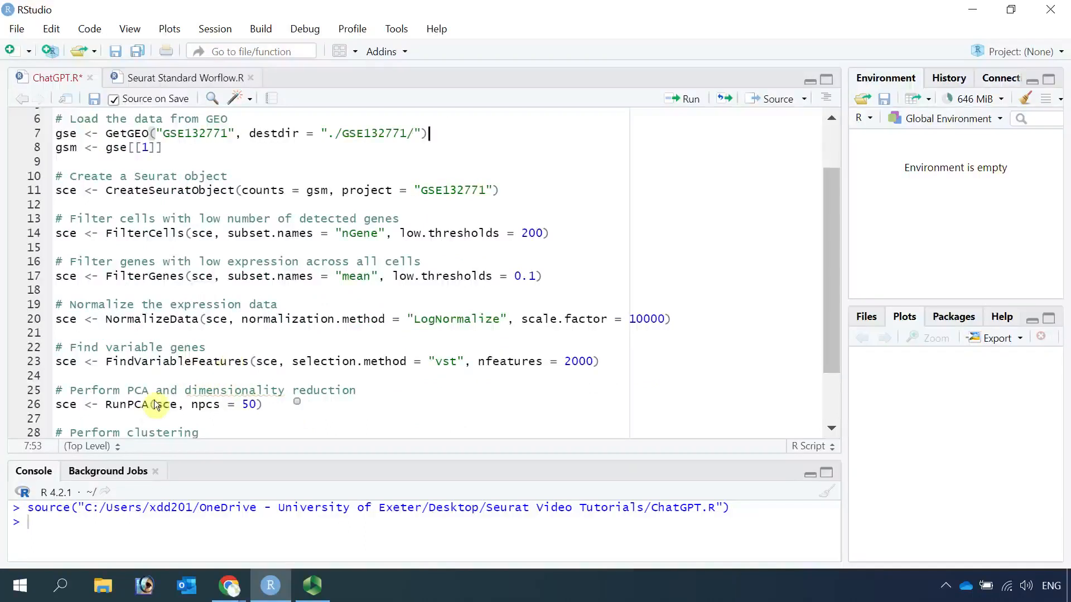
scroll("down", 3)
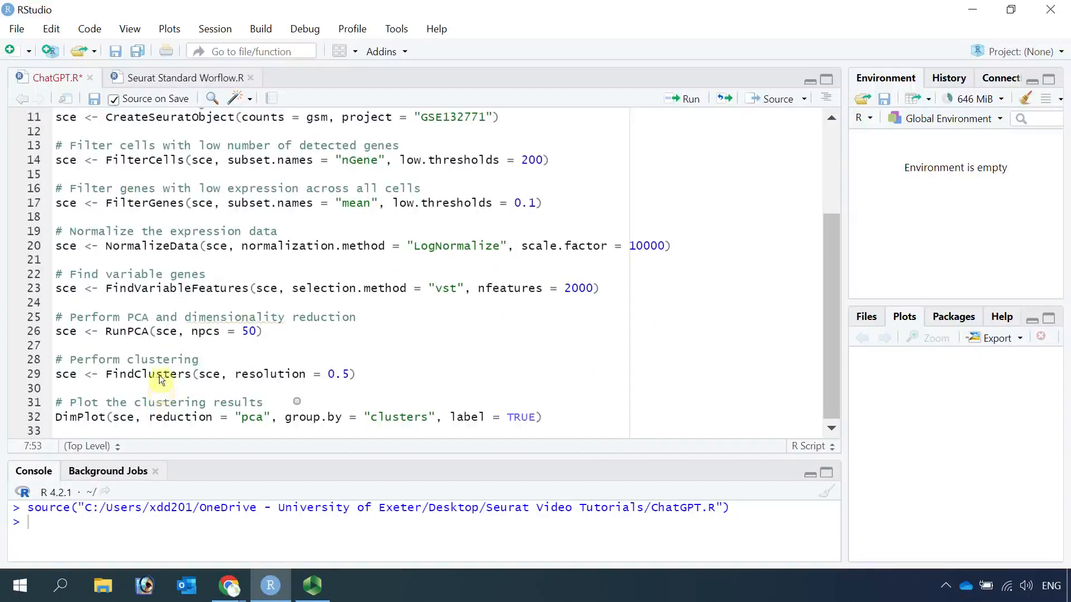
mouse_move(392, 379)
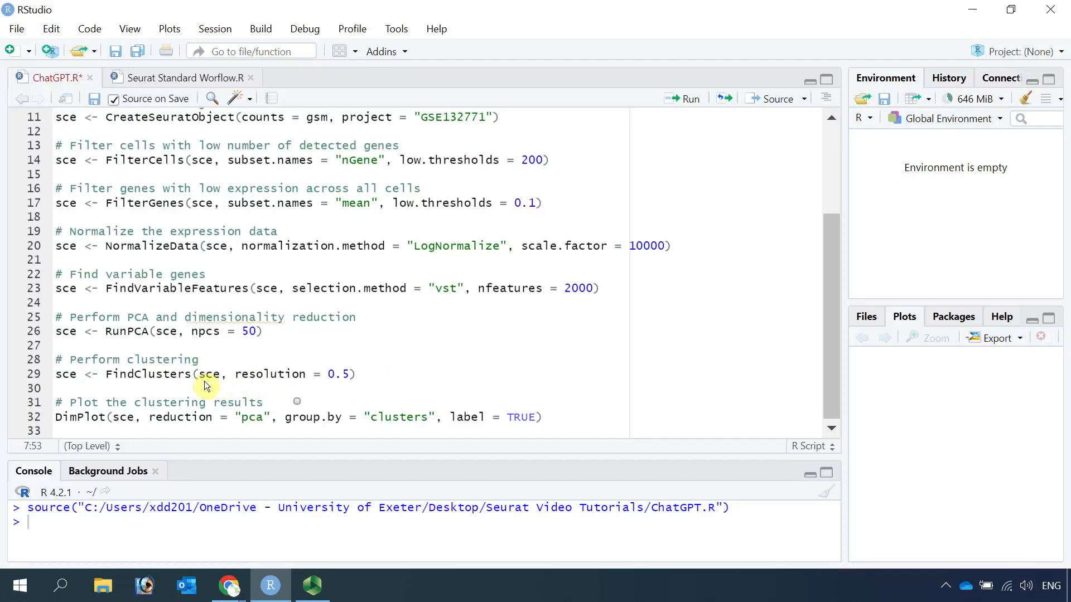
mouse_move(148, 378)
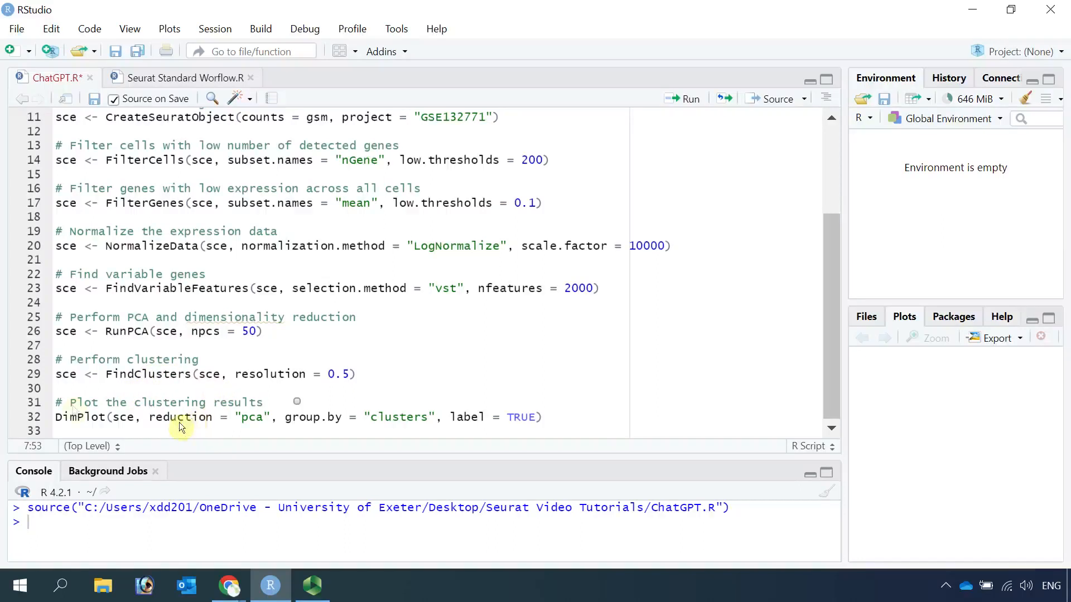
mouse_move(77, 410)
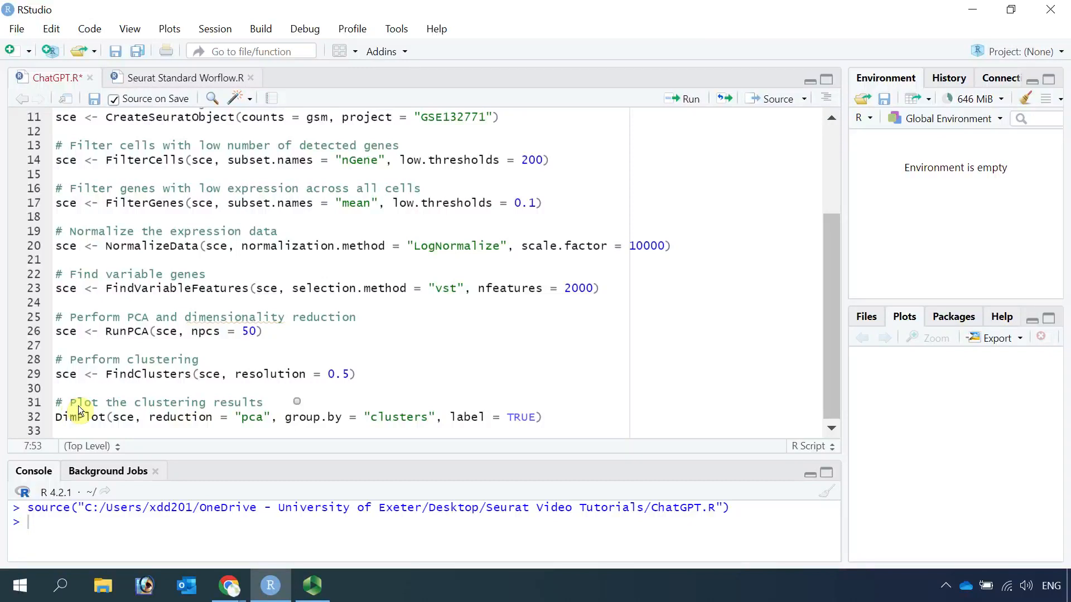
mouse_move(345, 429)
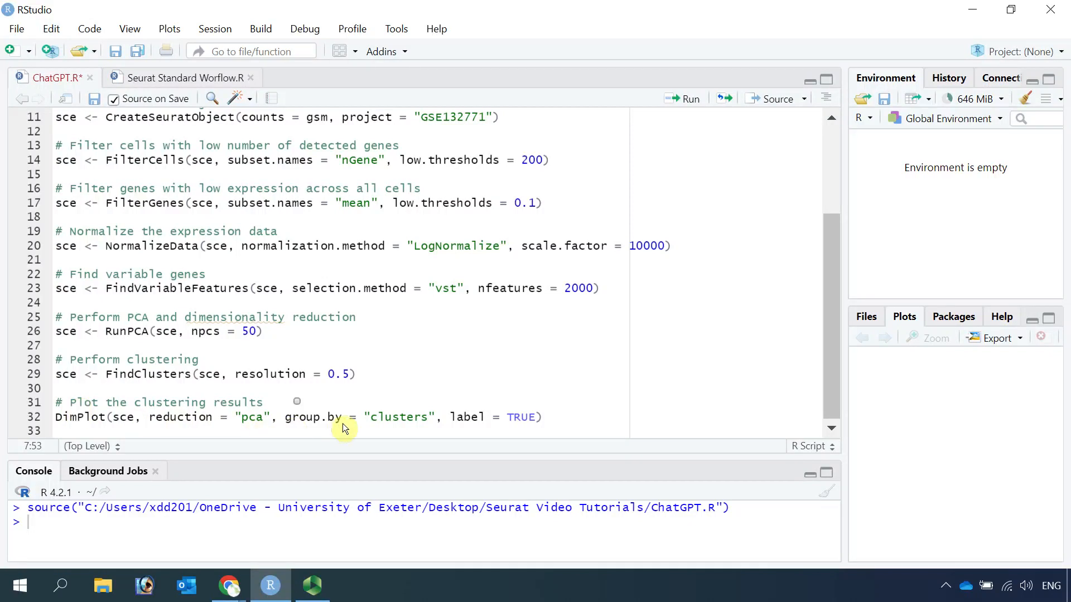
mouse_move(135, 413)
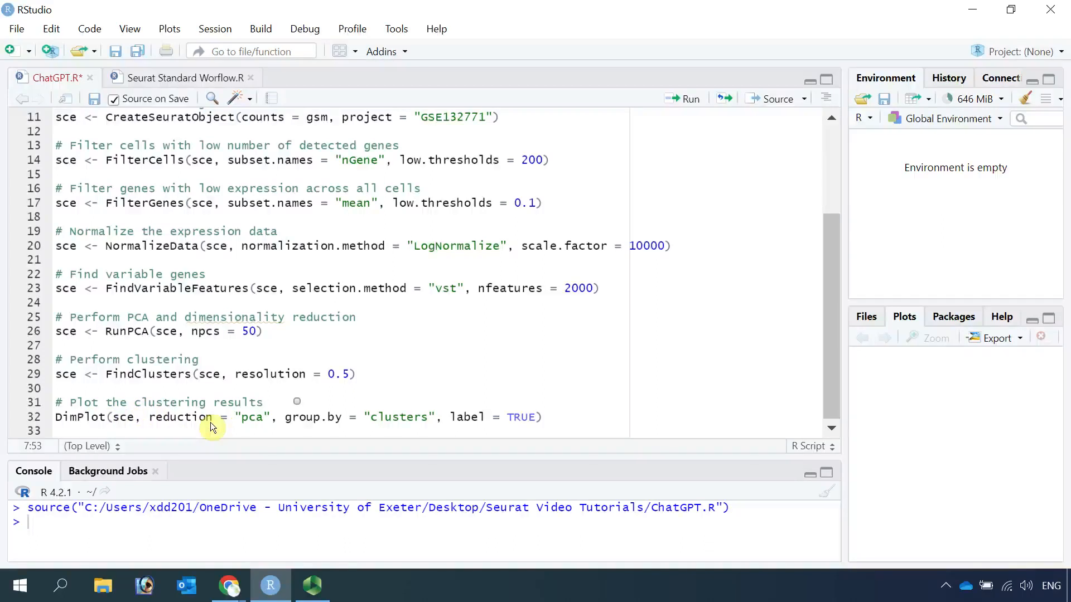
mouse_move(251, 420)
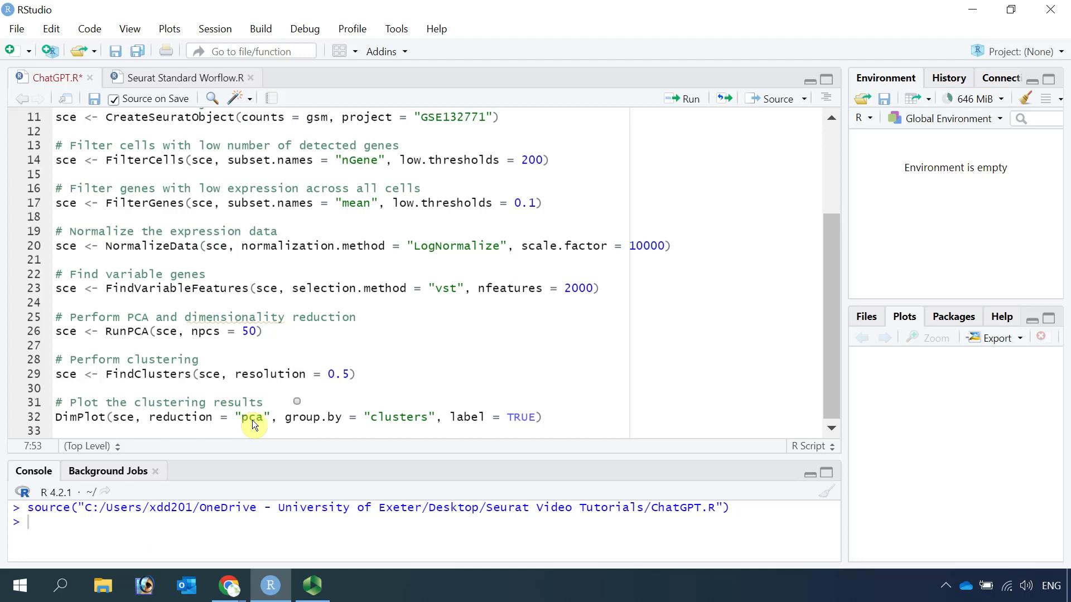
mouse_move(254, 421)
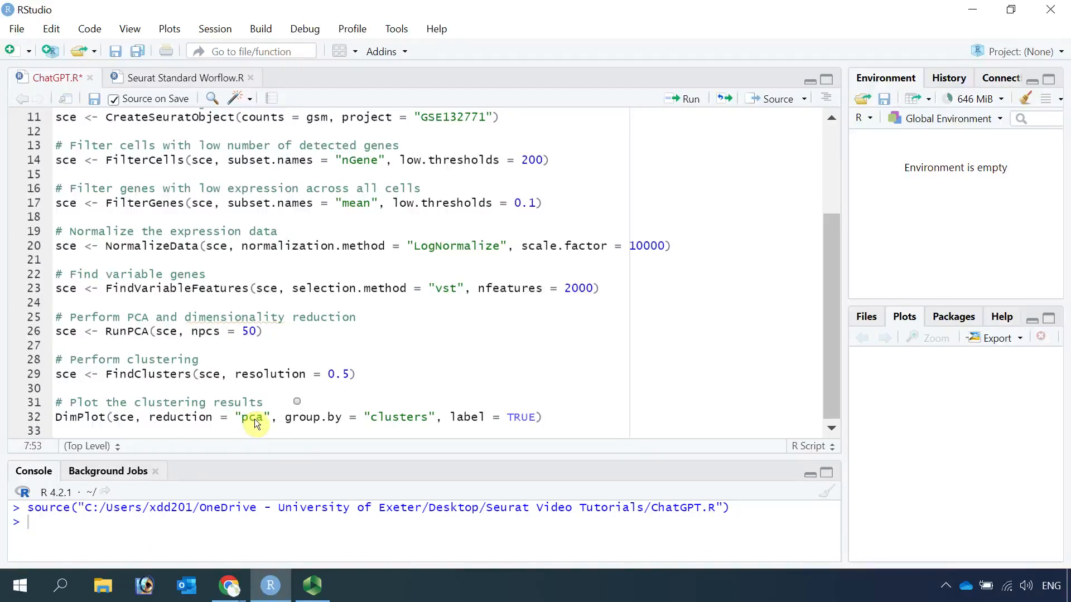
mouse_move(199, 169)
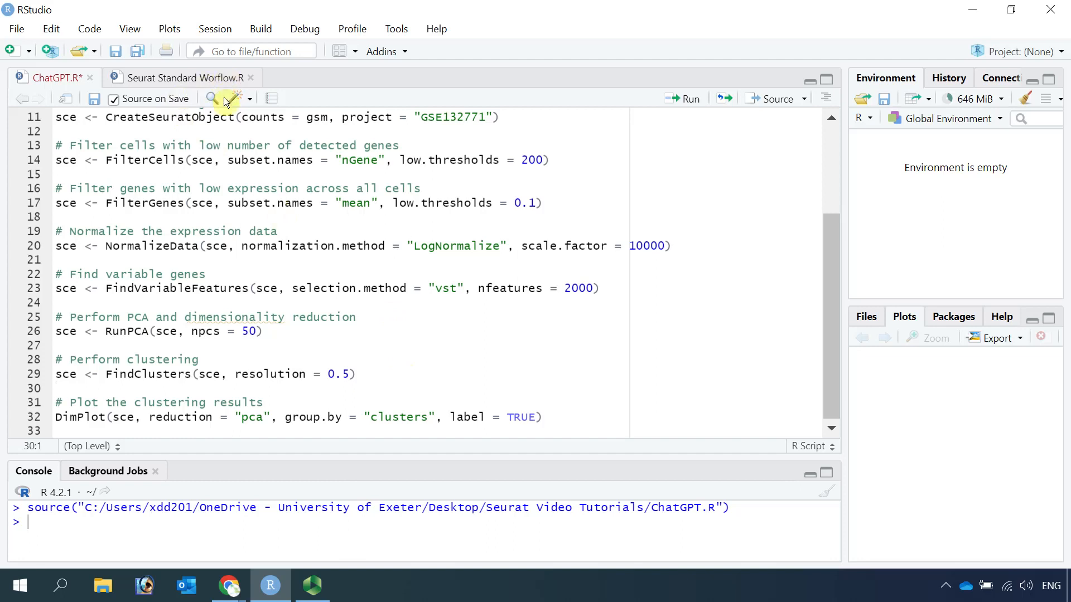
mouse_move(229, 586)
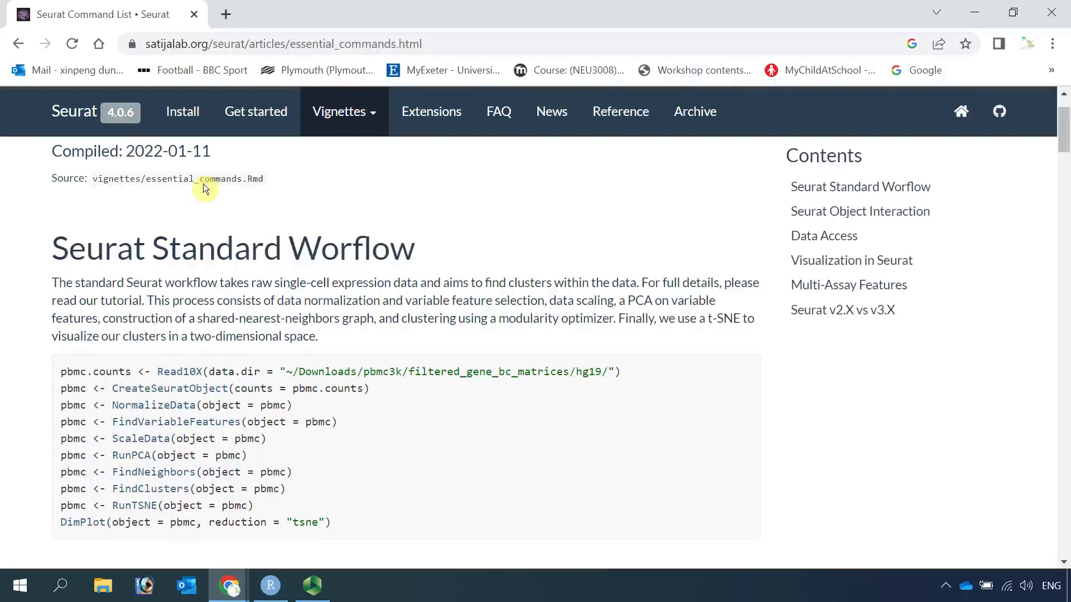
mouse_move(117, 257)
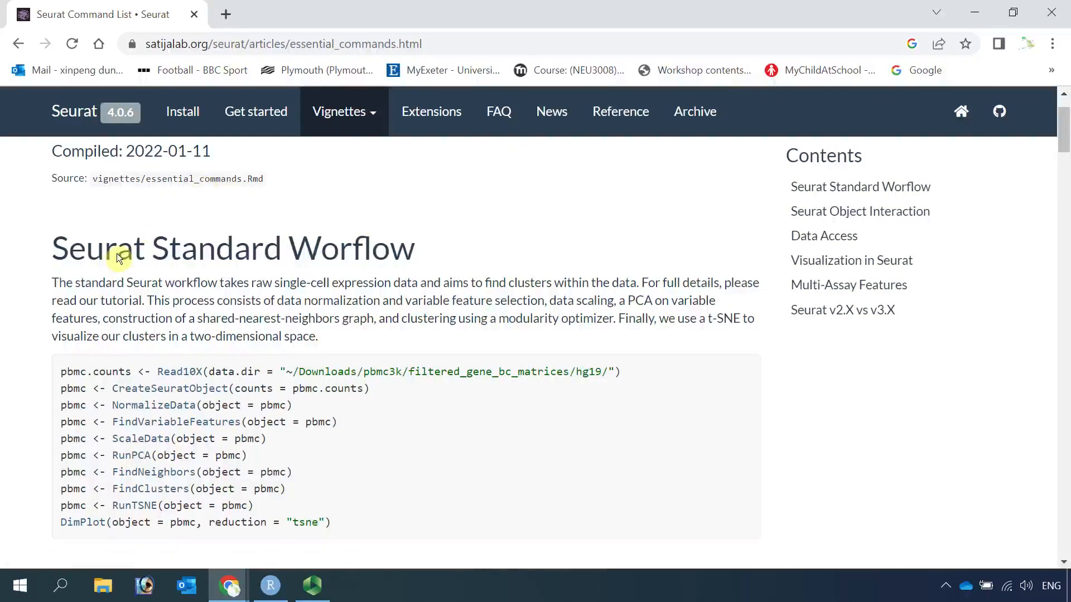
mouse_move(224, 258)
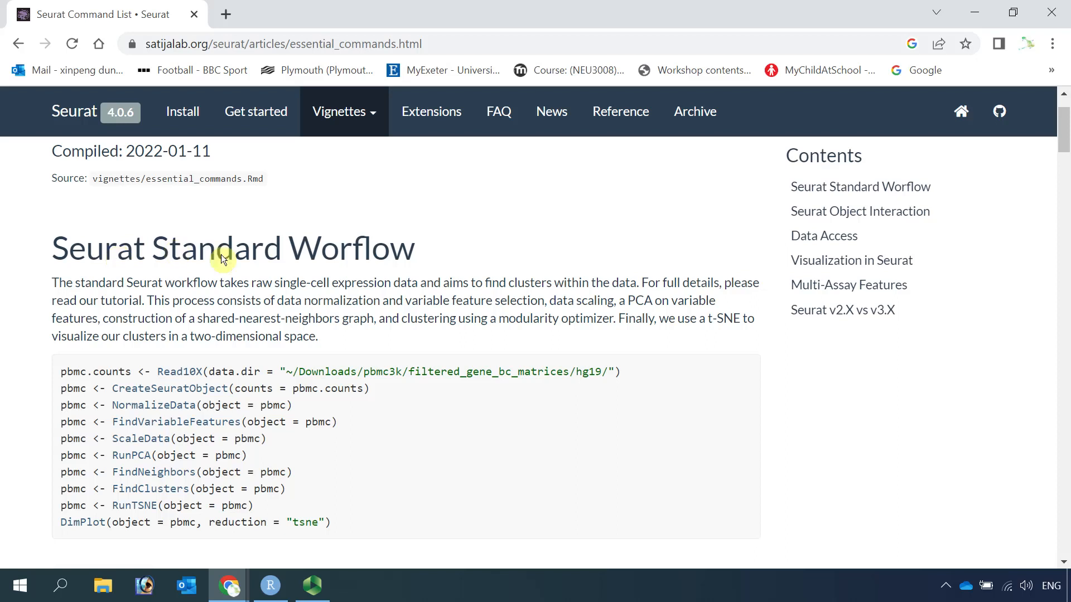
mouse_move(370, 454)
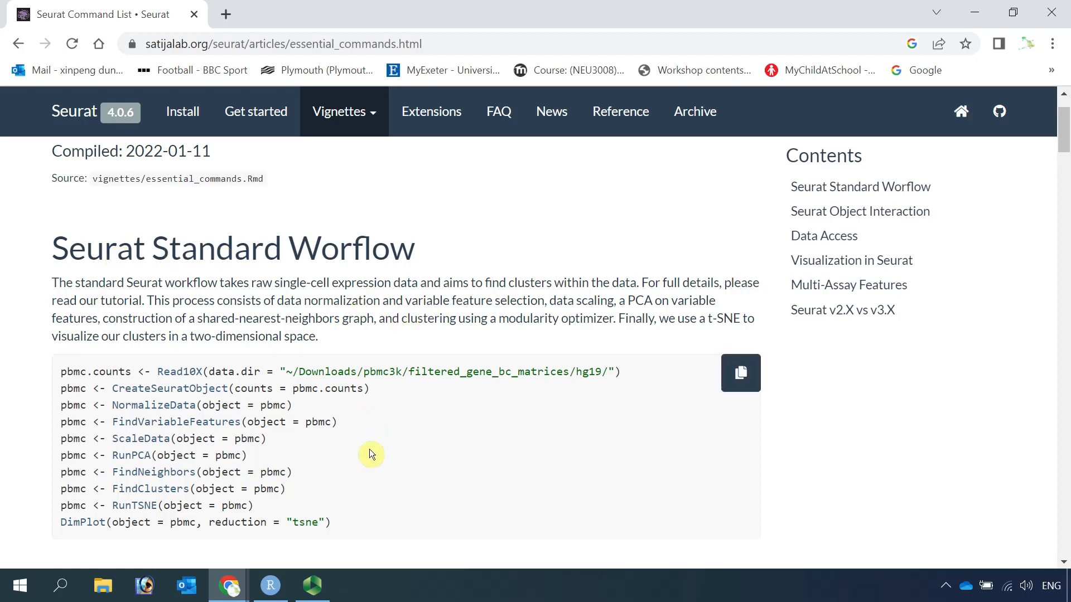
mouse_move(144, 382)
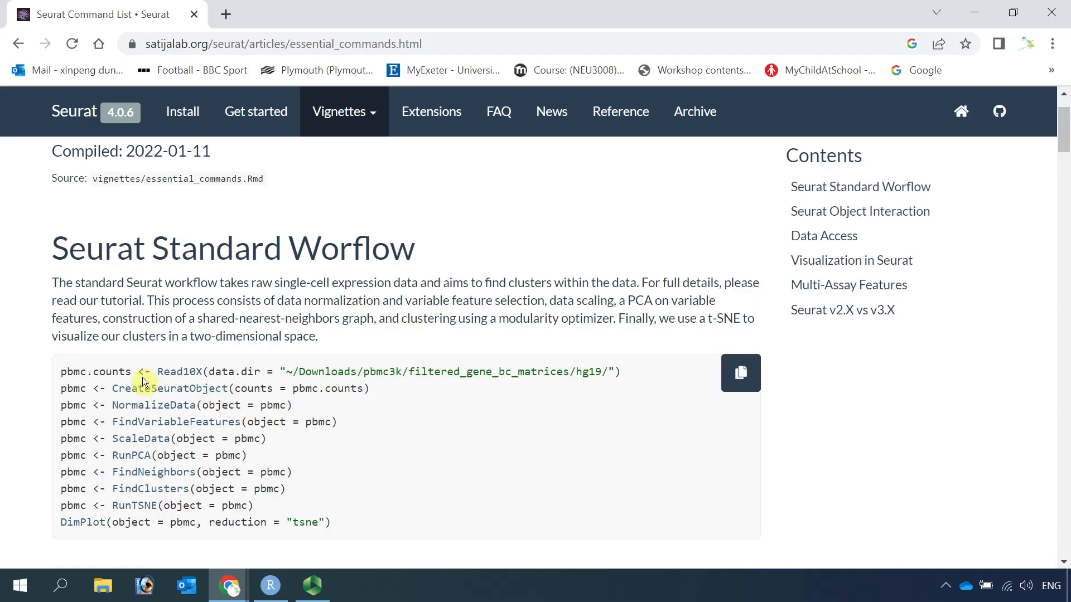
mouse_move(444, 372)
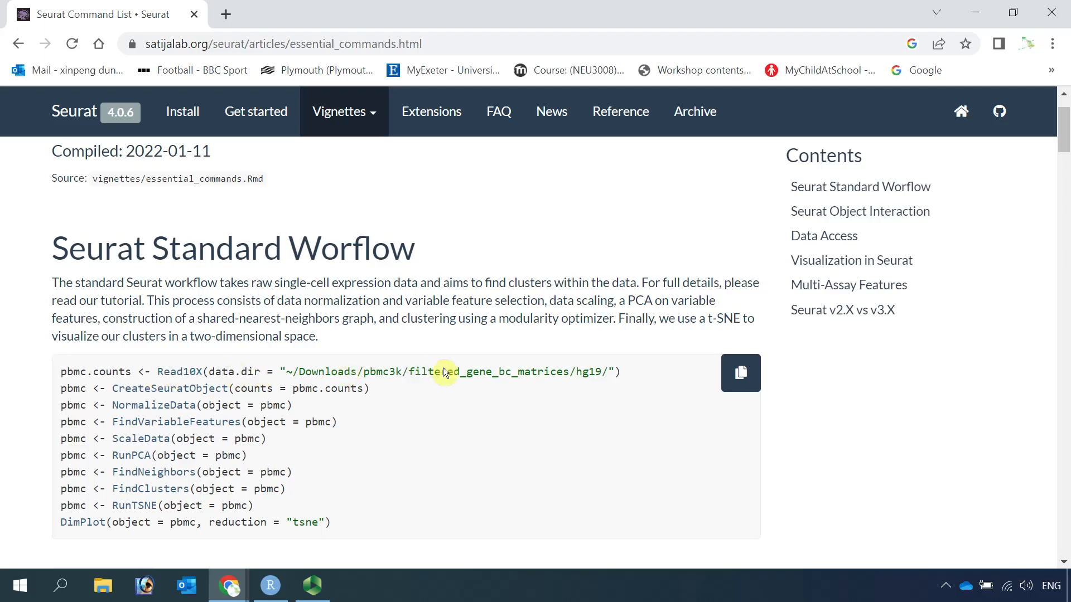
mouse_move(170, 388)
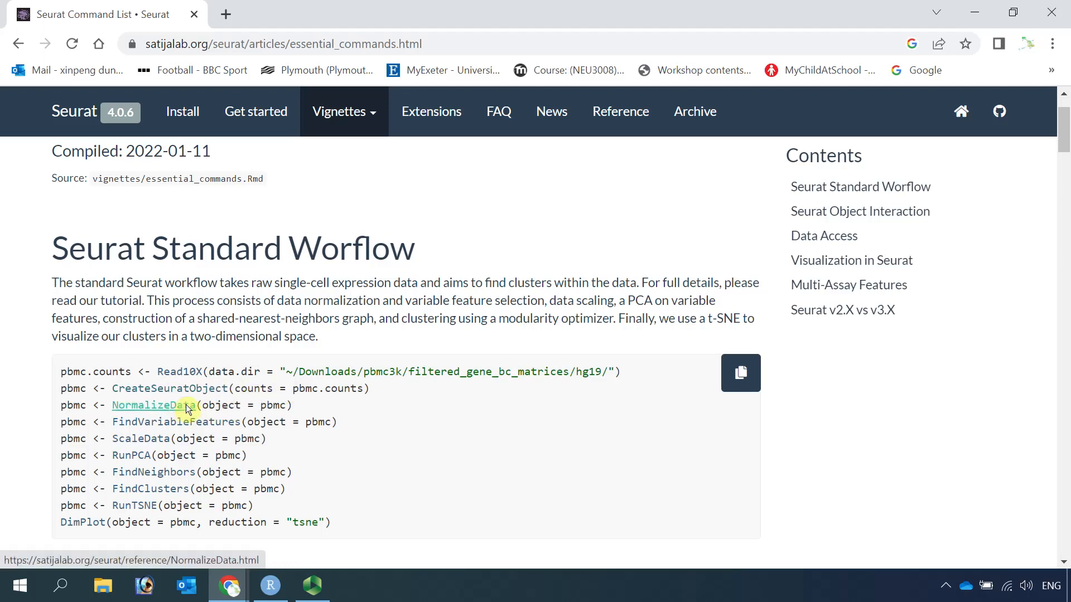
mouse_move(157, 425)
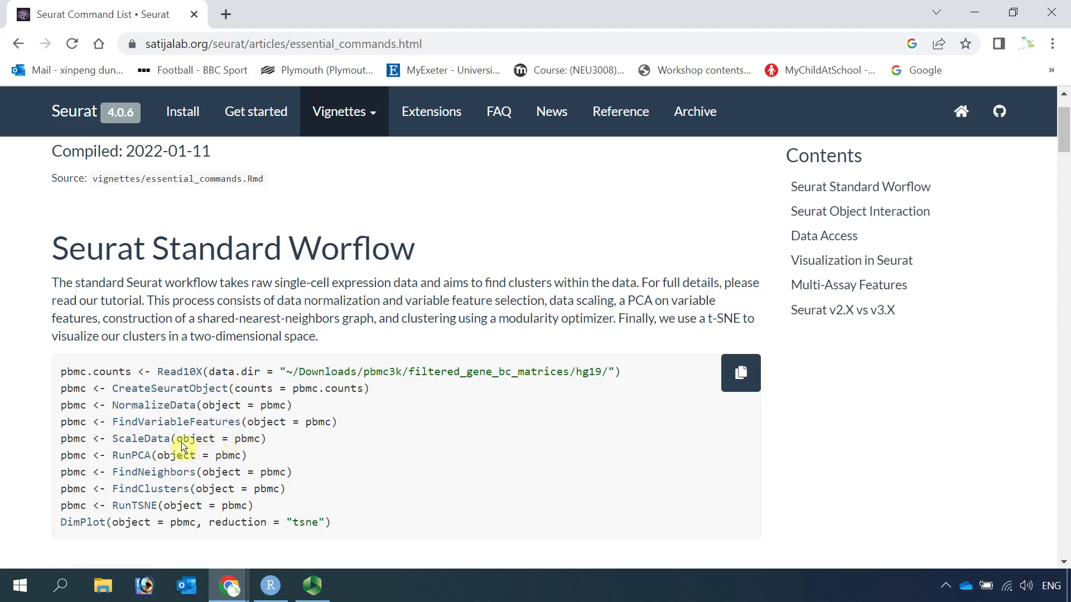
mouse_move(152, 471)
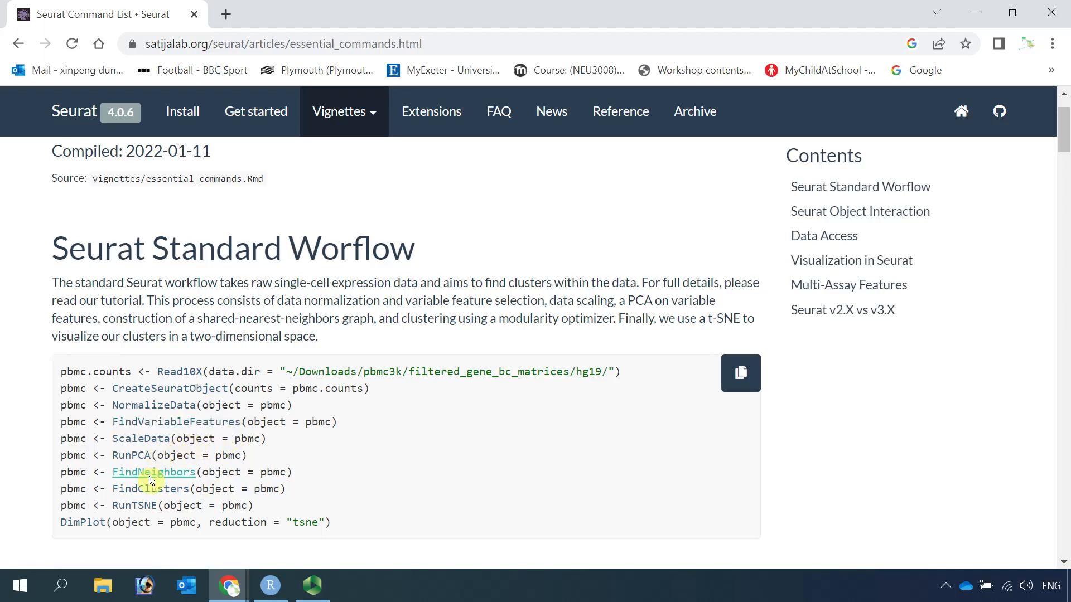
mouse_move(171, 498)
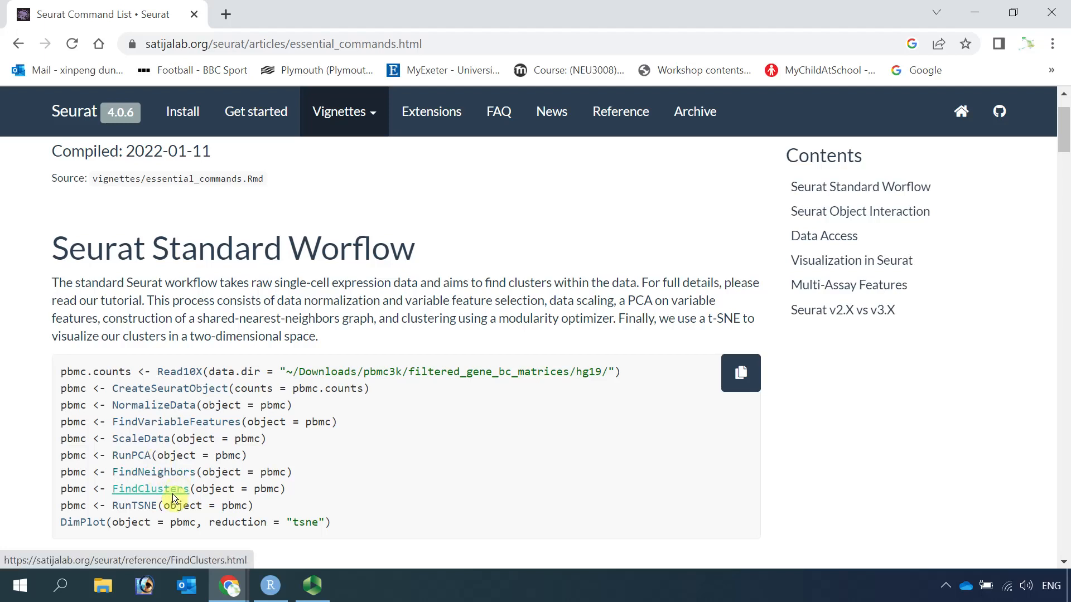
mouse_move(304, 508)
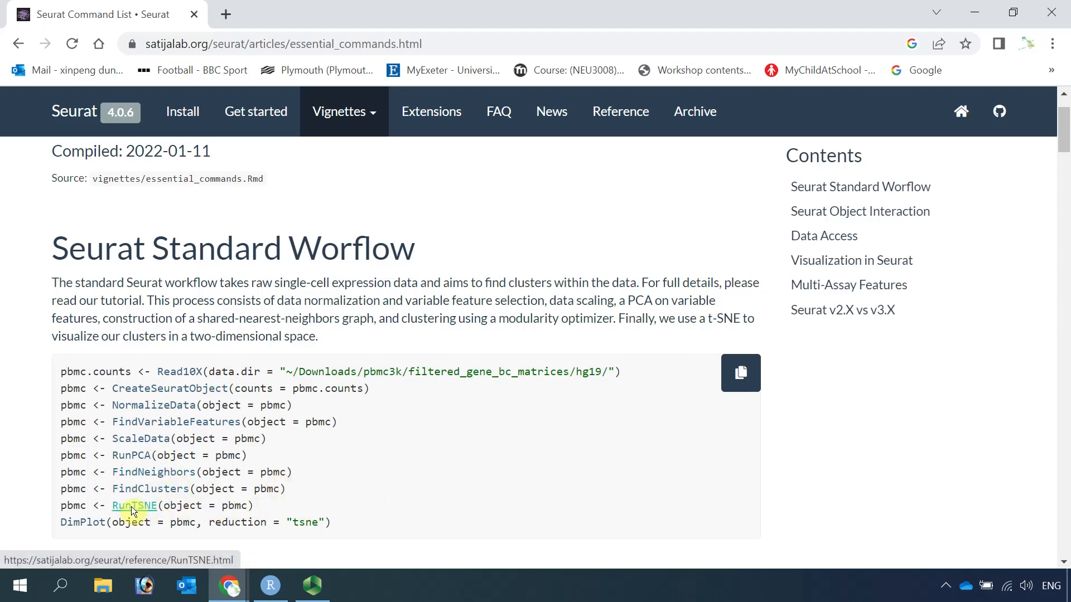
mouse_move(132, 505)
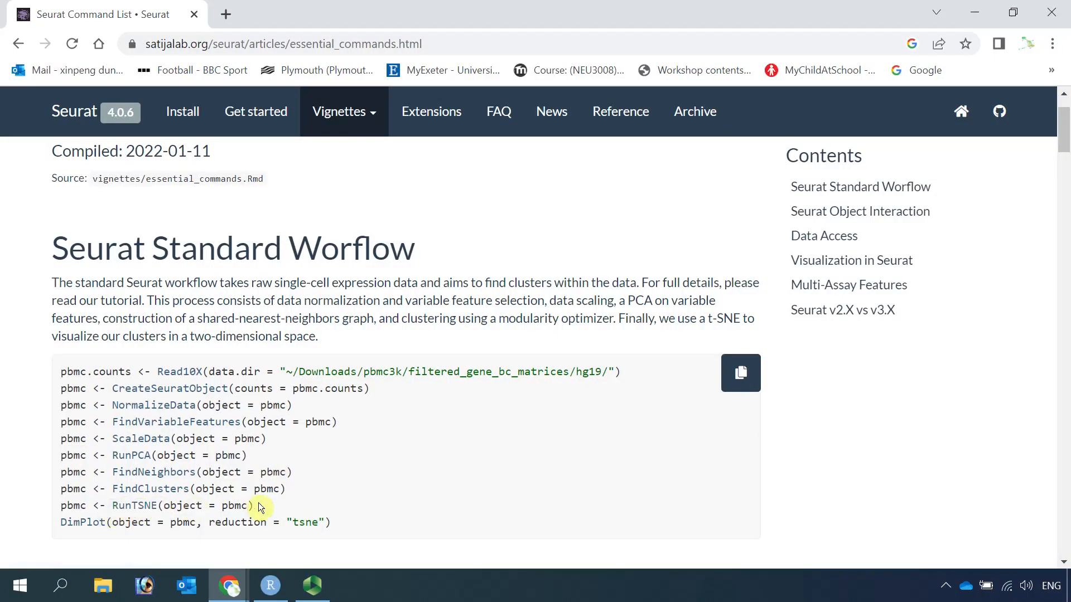
mouse_move(128, 541)
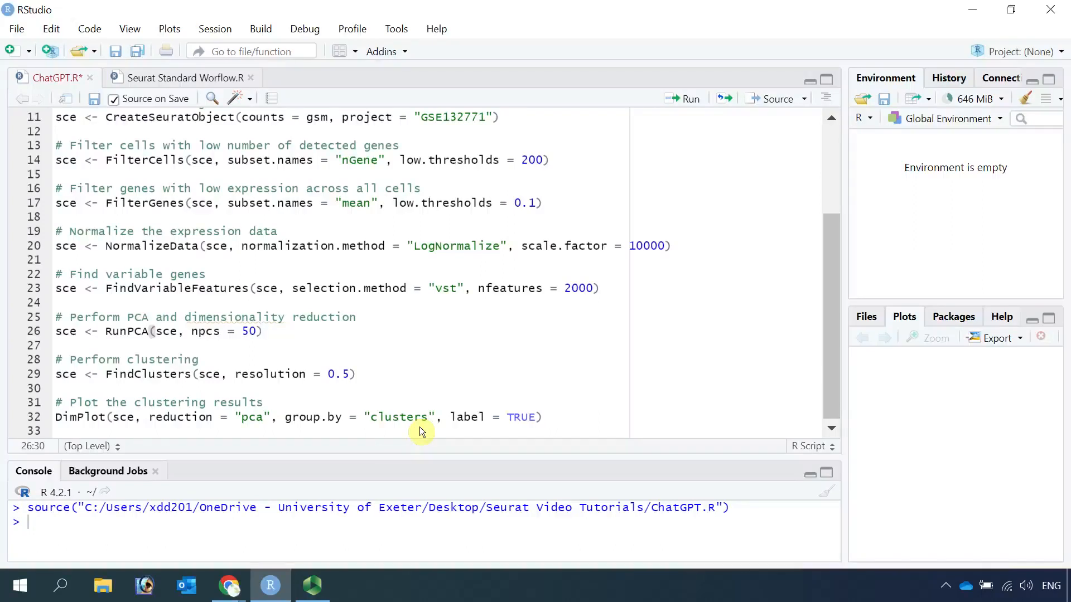
mouse_move(308, 342)
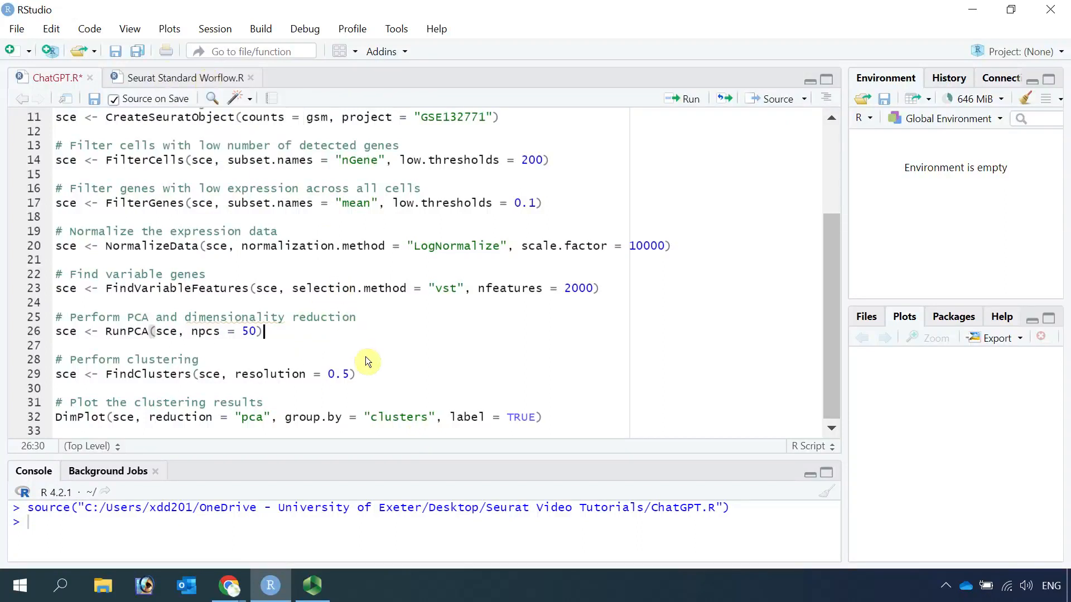
mouse_move(361, 228)
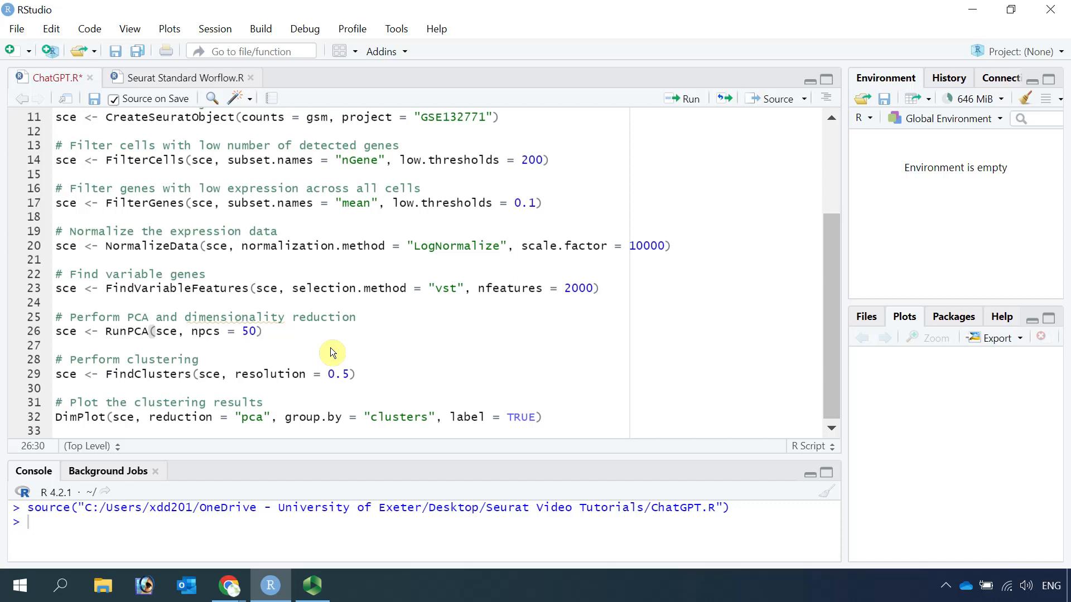
left_click(263, 332)
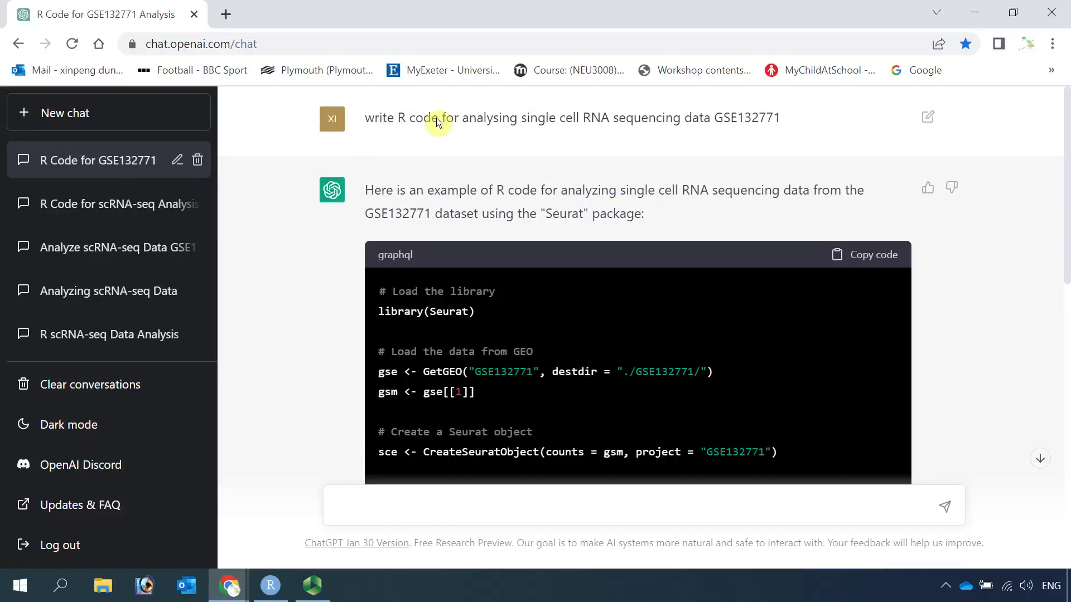
mouse_move(579, 120)
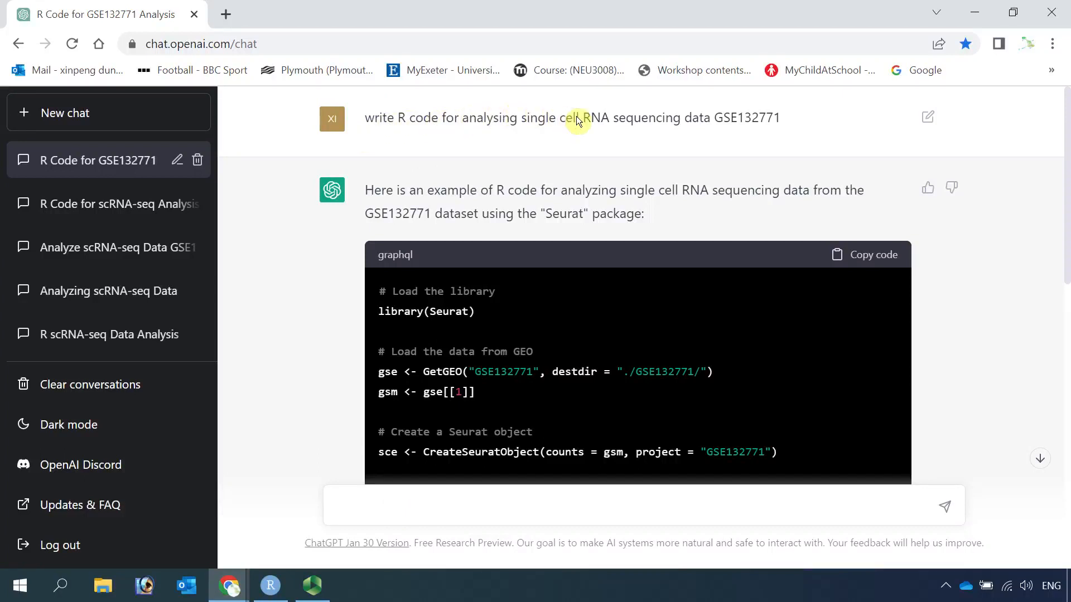
mouse_move(370, 126)
type("write Python code for analysing single cell RNA sequencing data GSE132771")
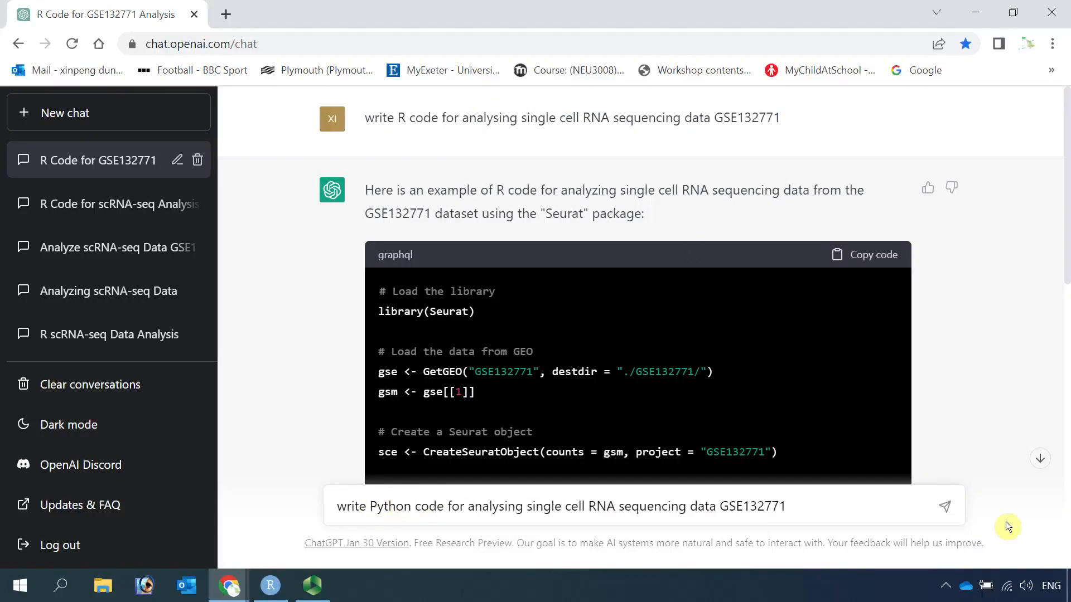
Step: Send the follow-up asking for Python code analysing GSE132771 and get Scanpy code with a UMAP plot
left_click(945, 507)
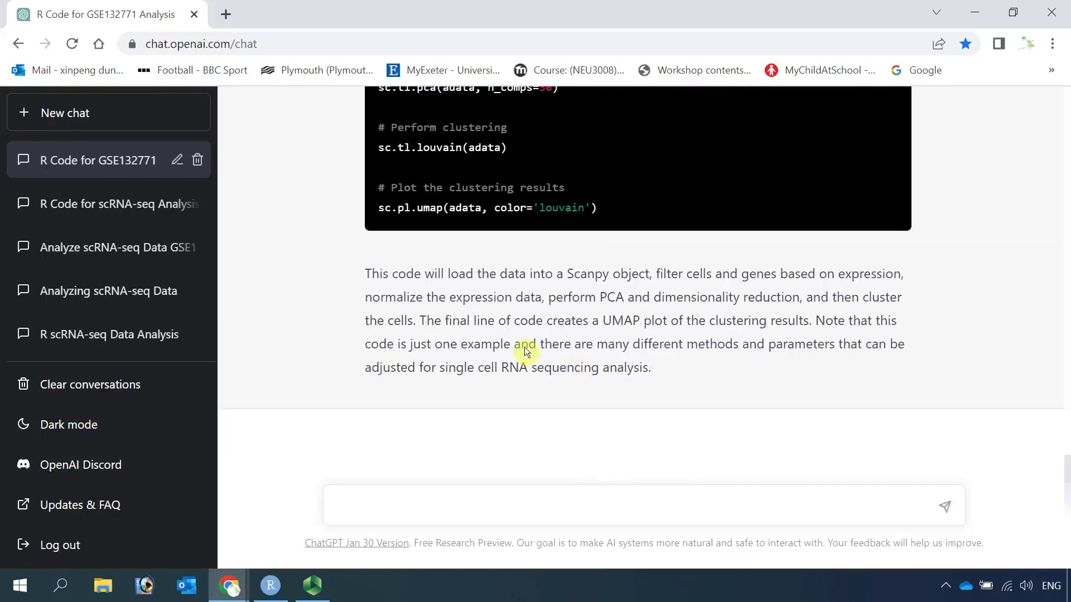
mouse_move(434, 275)
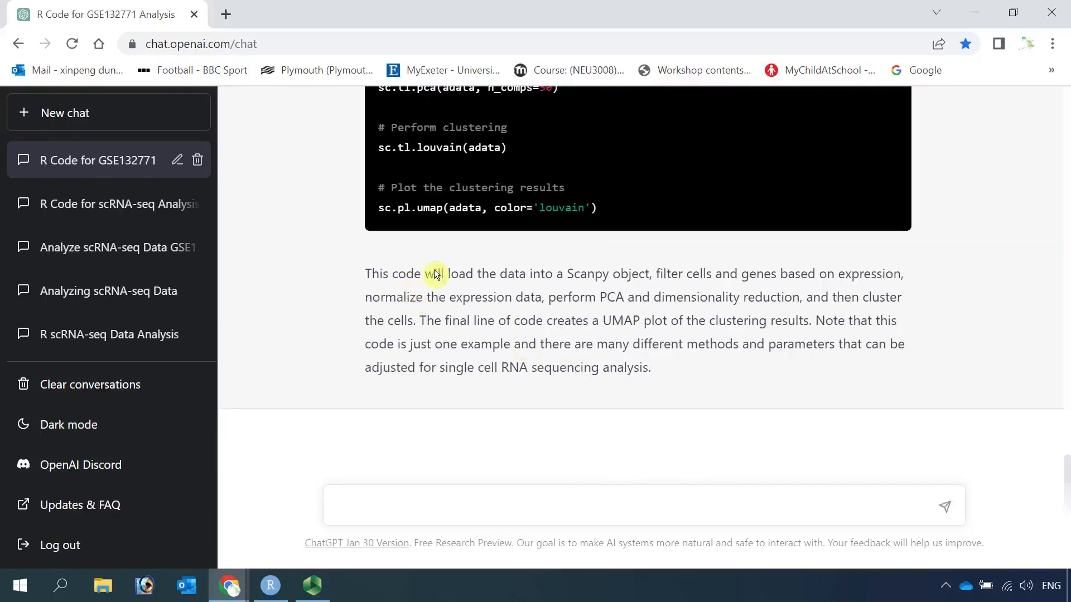
mouse_move(515, 283)
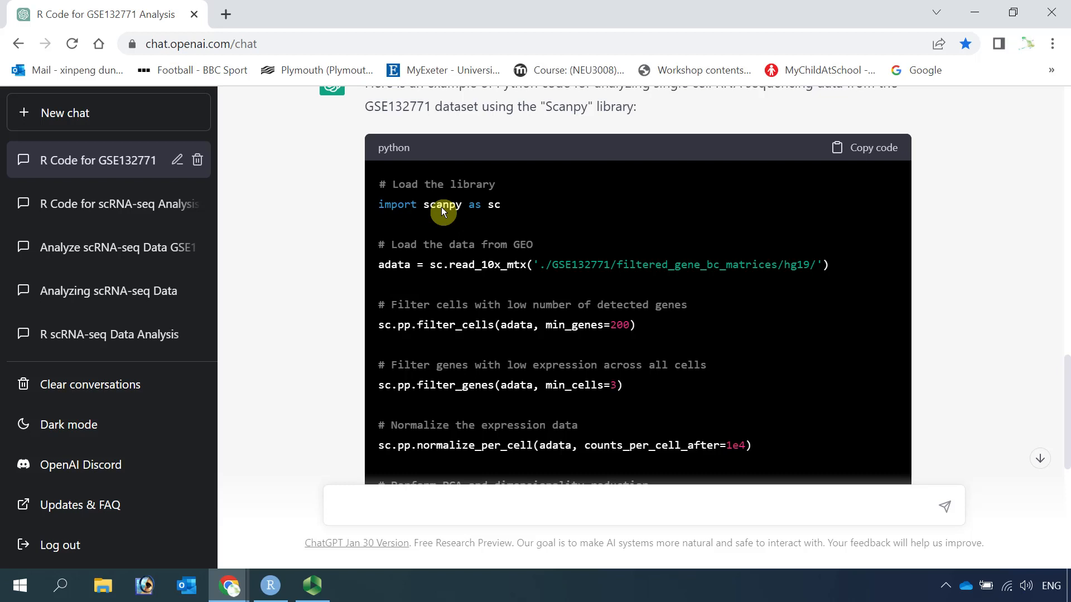
mouse_move(464, 267)
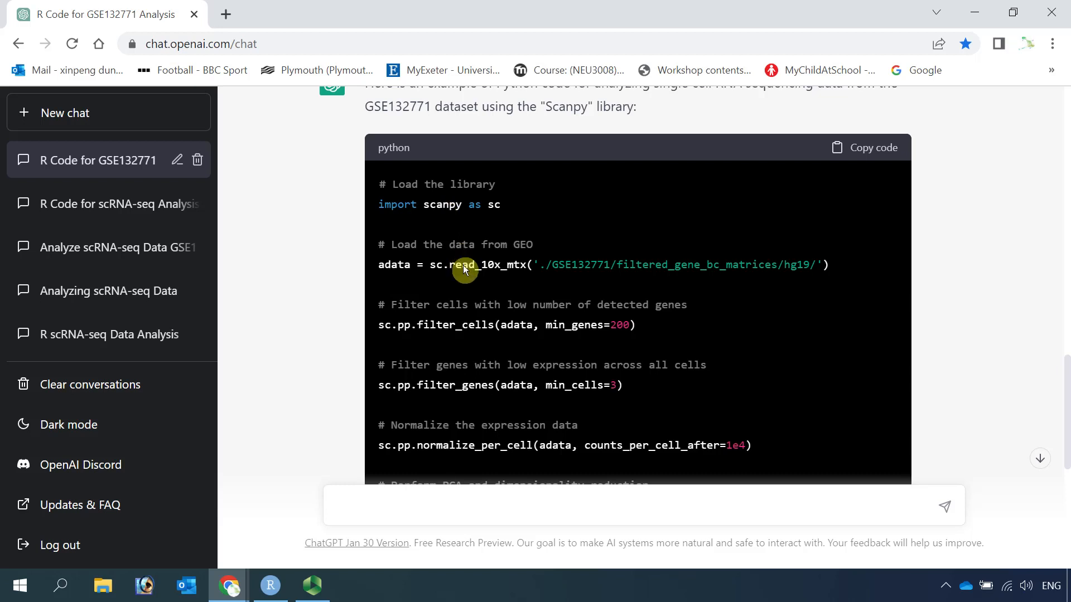
mouse_move(502, 297)
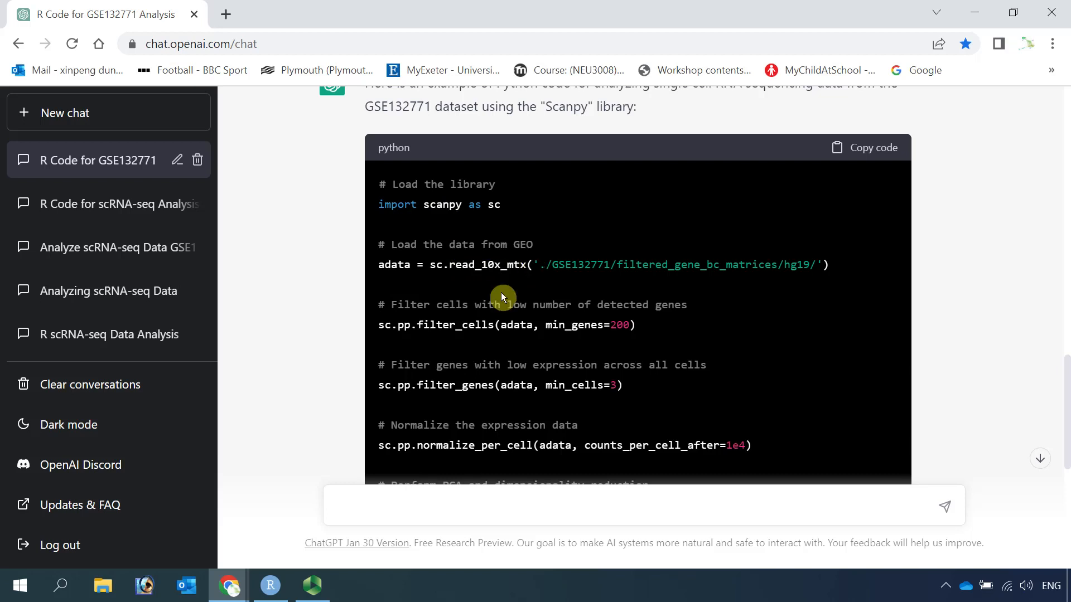
mouse_move(536, 392)
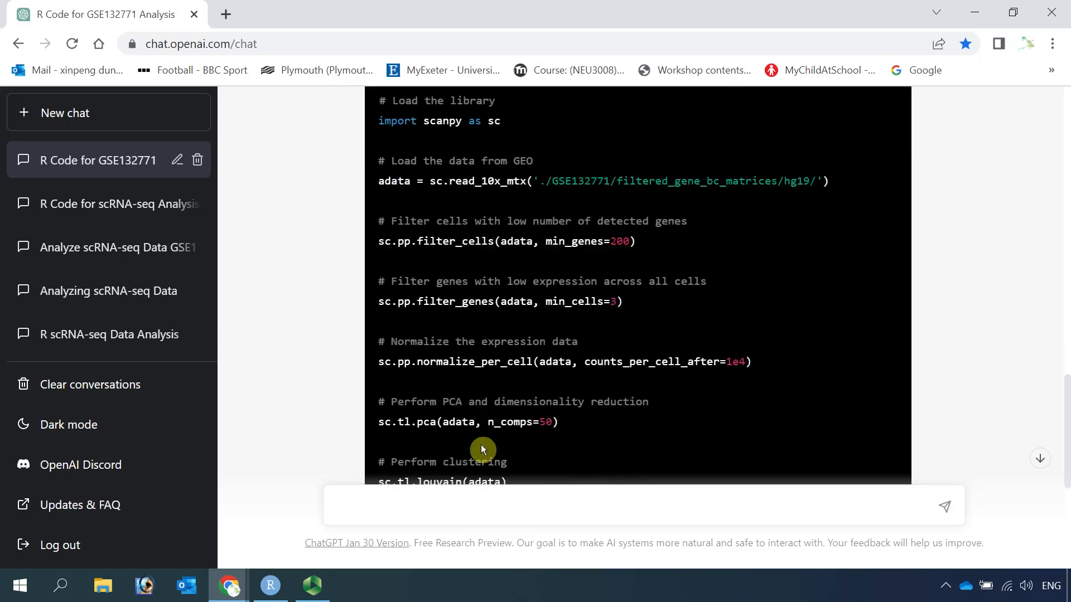
scroll("down", 3)
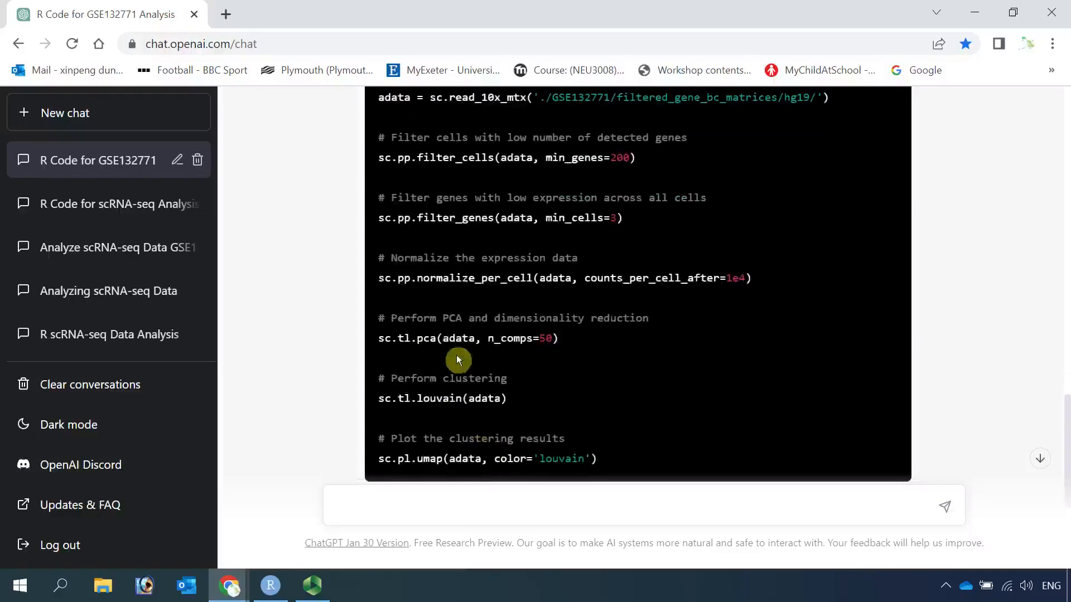
scroll("down", 3)
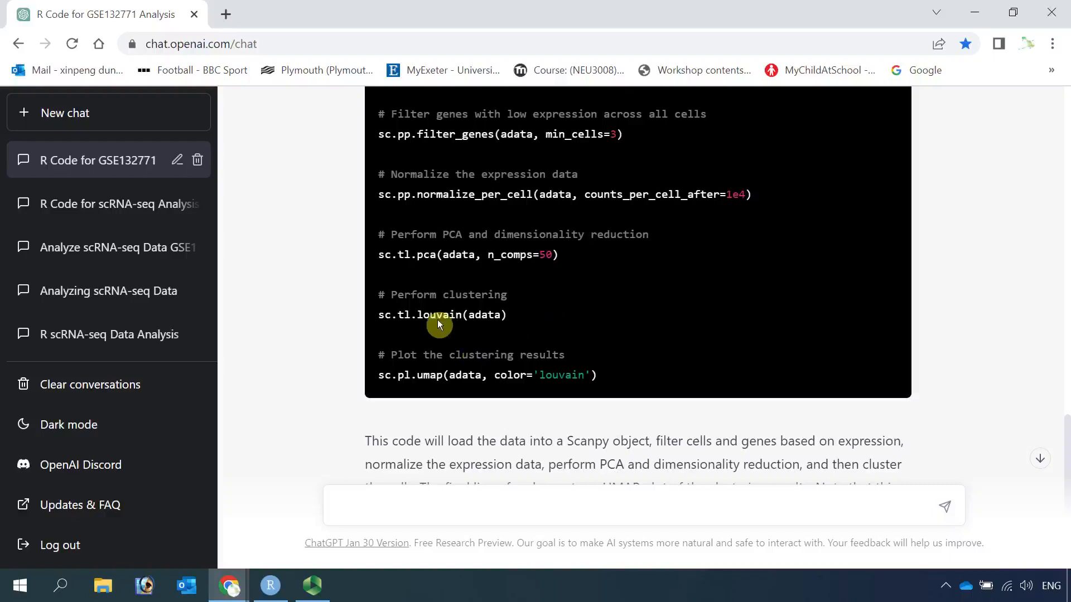
mouse_move(489, 301)
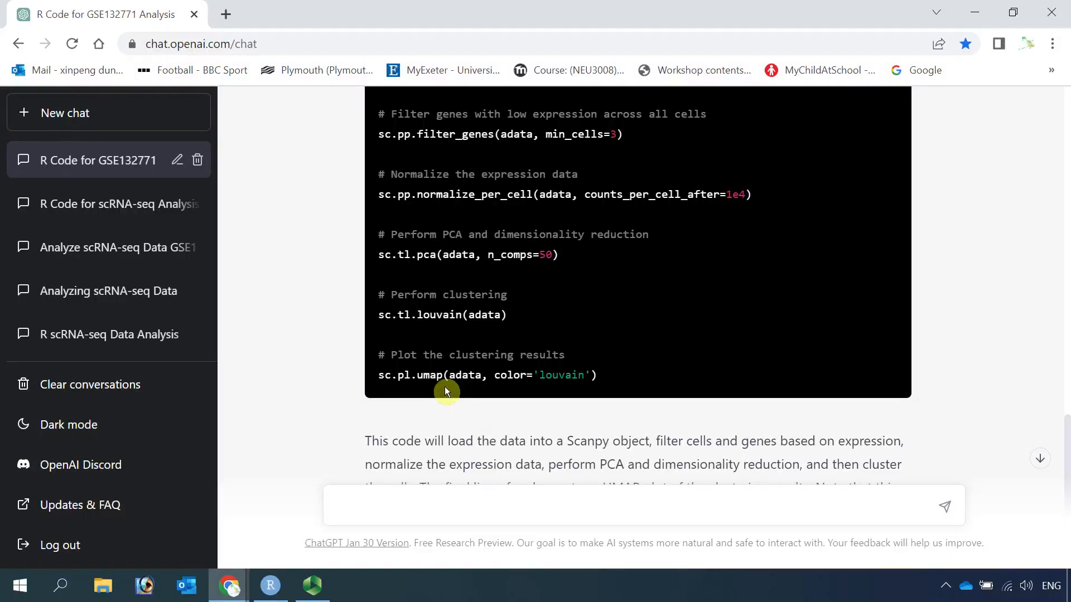
mouse_move(389, 507)
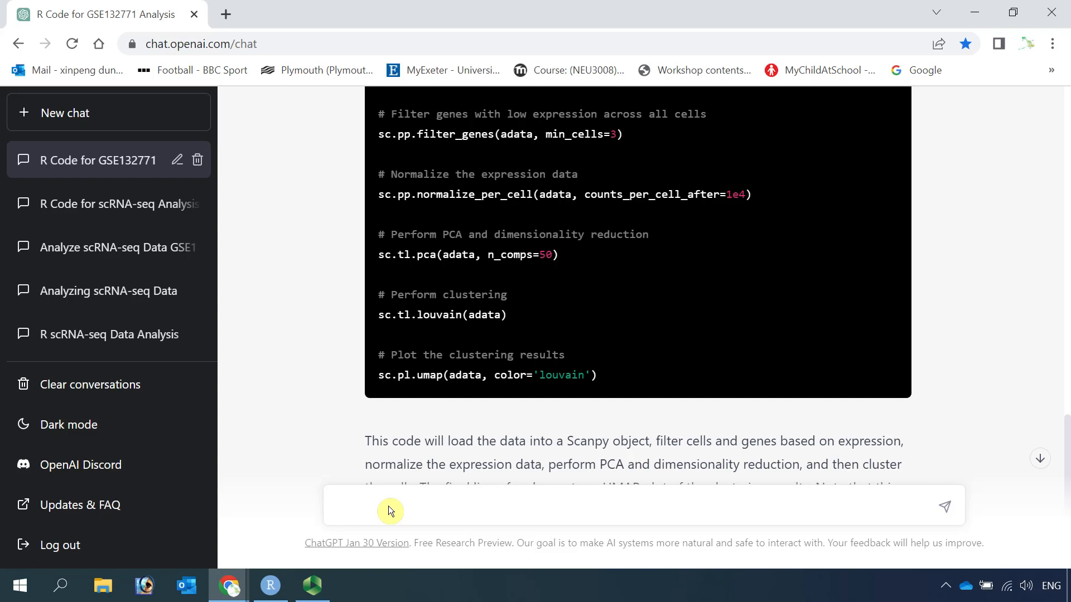
left_click(478, 505)
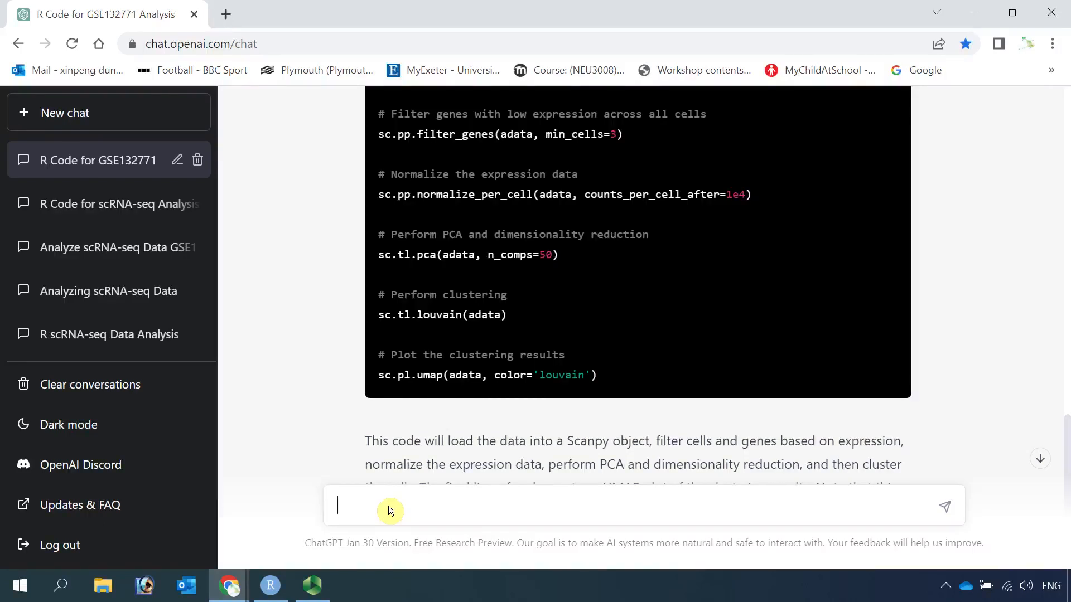